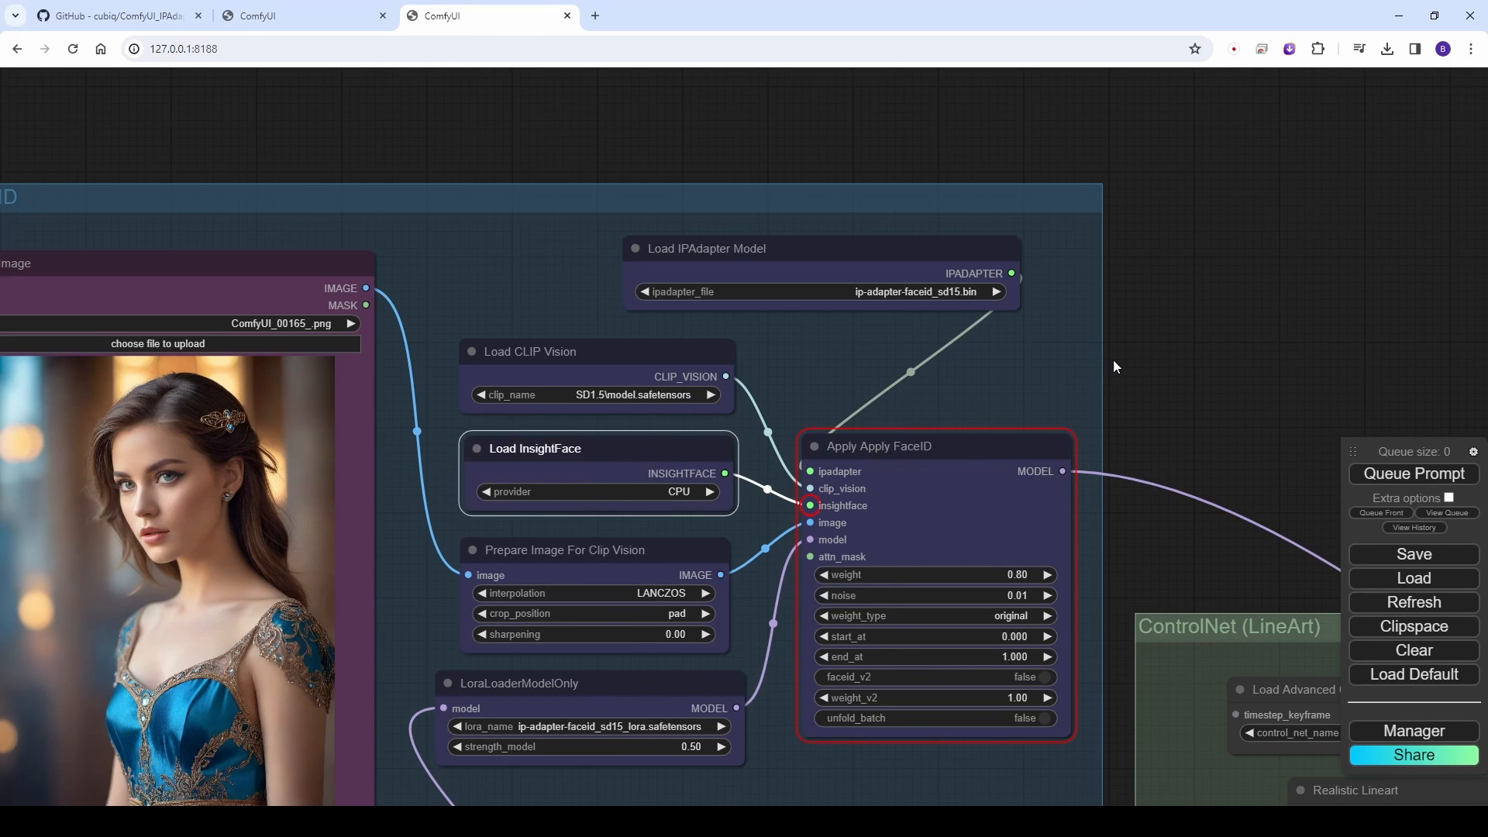
# - Move from the FaceID group to the Faceswap group and start dragging VAE Decode frames toward ReActor
pyautogui.click(1412, 472)
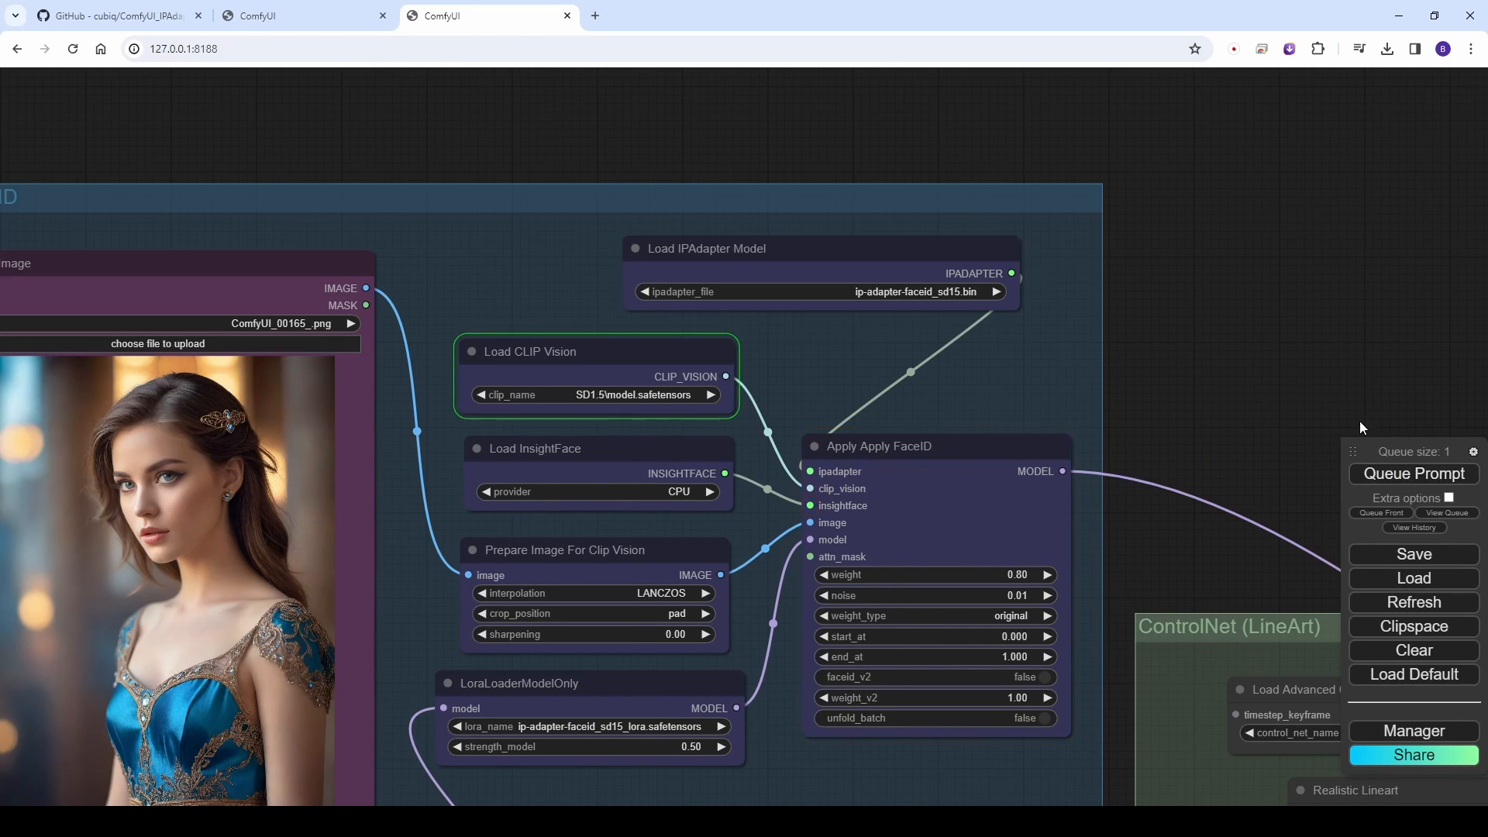
pyautogui.scroll(-3)
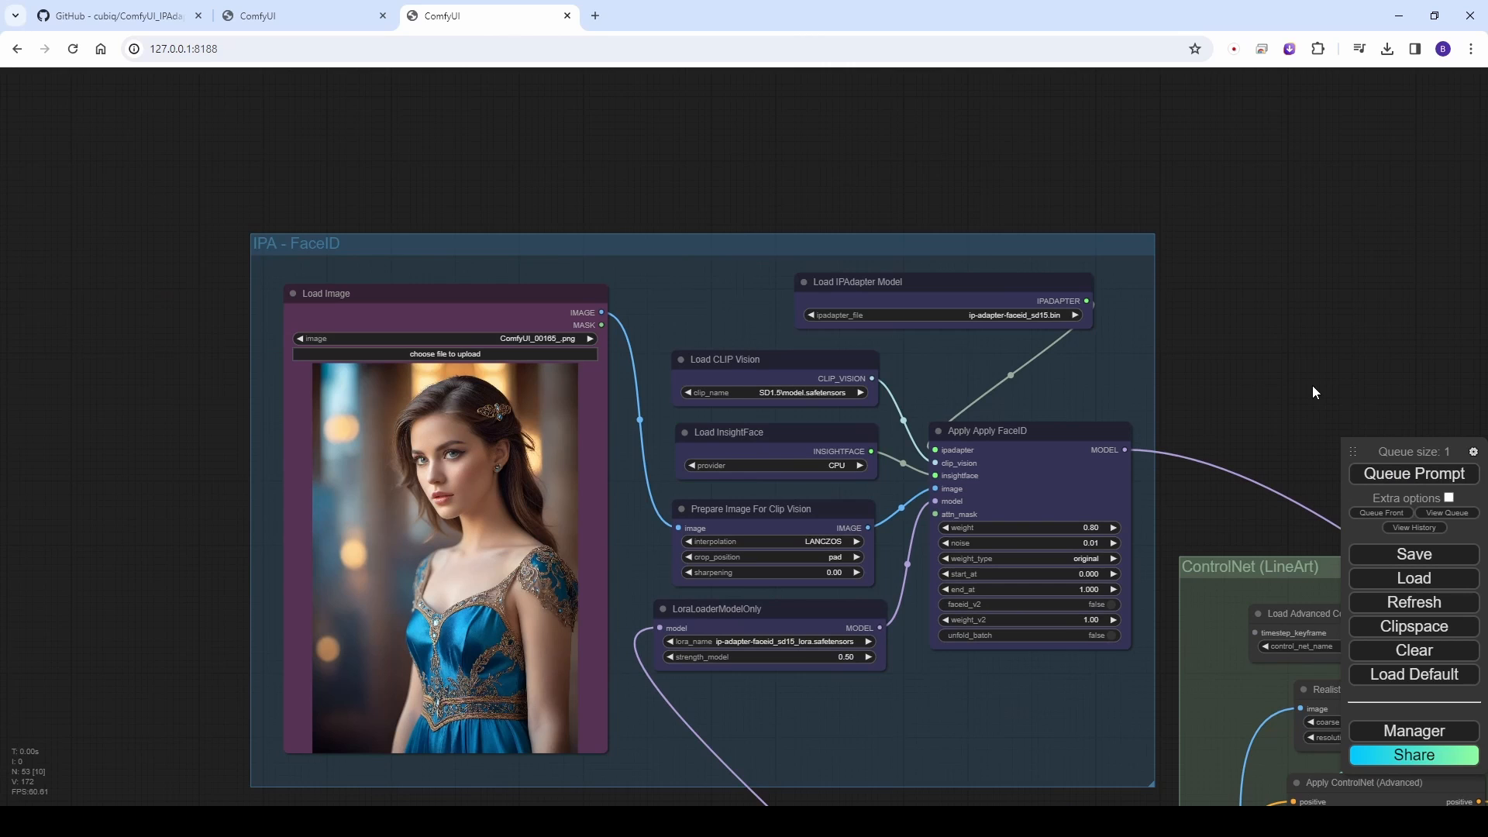
pyautogui.scroll(-3)
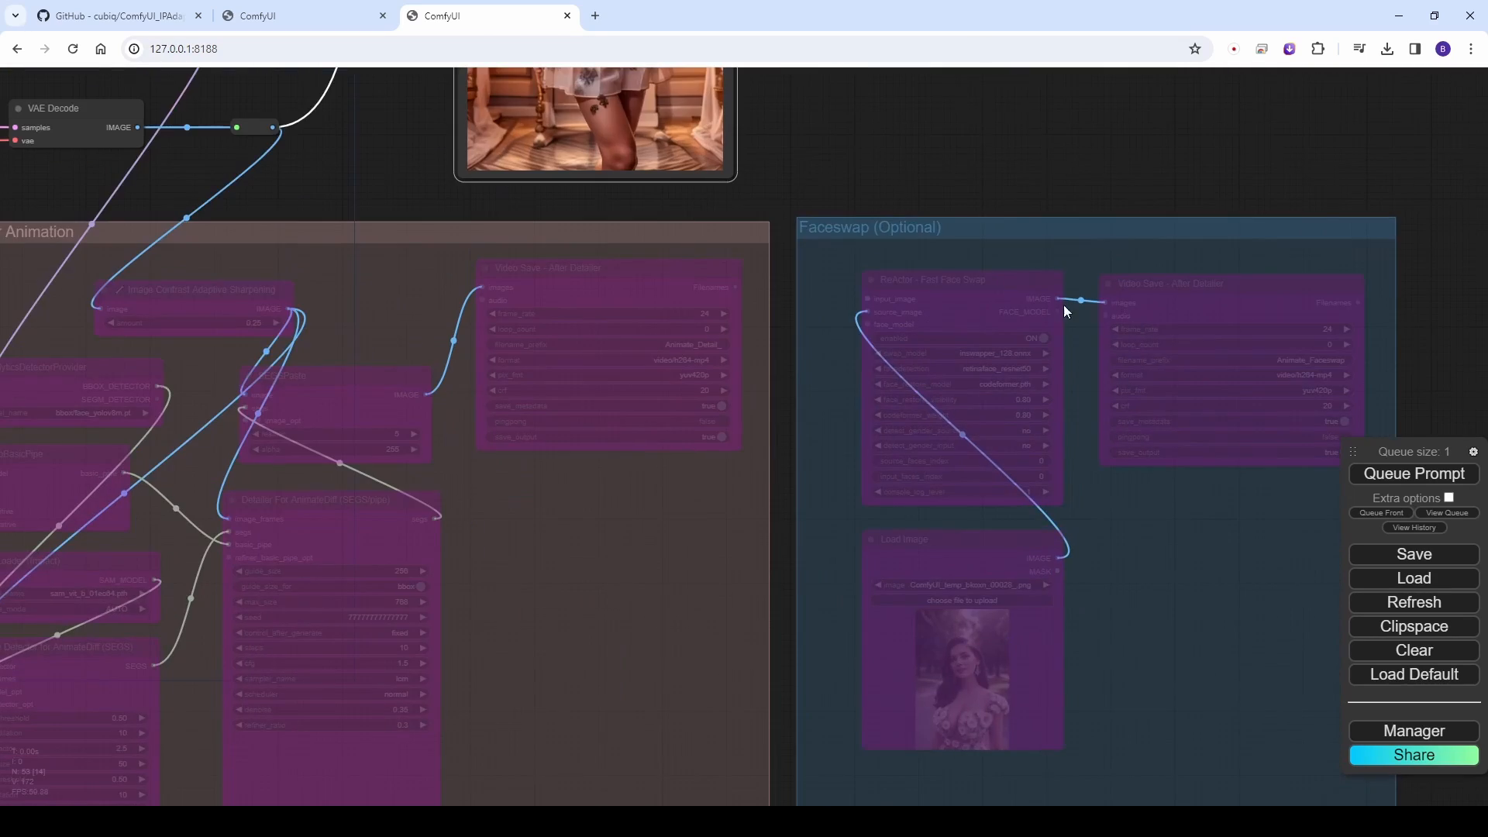
pyautogui.click(1413, 472)
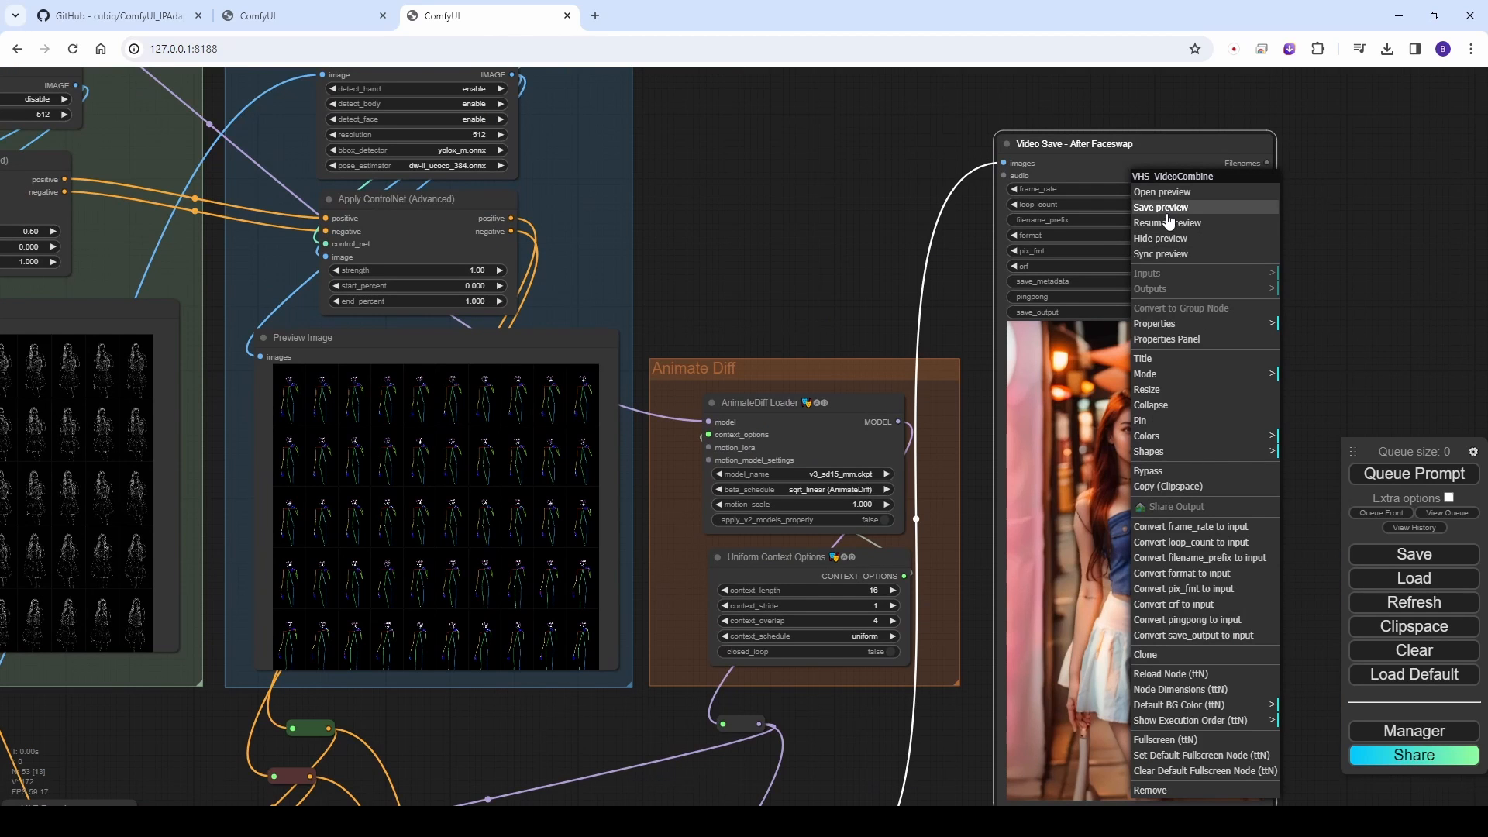
pyautogui.click(1341, 329)
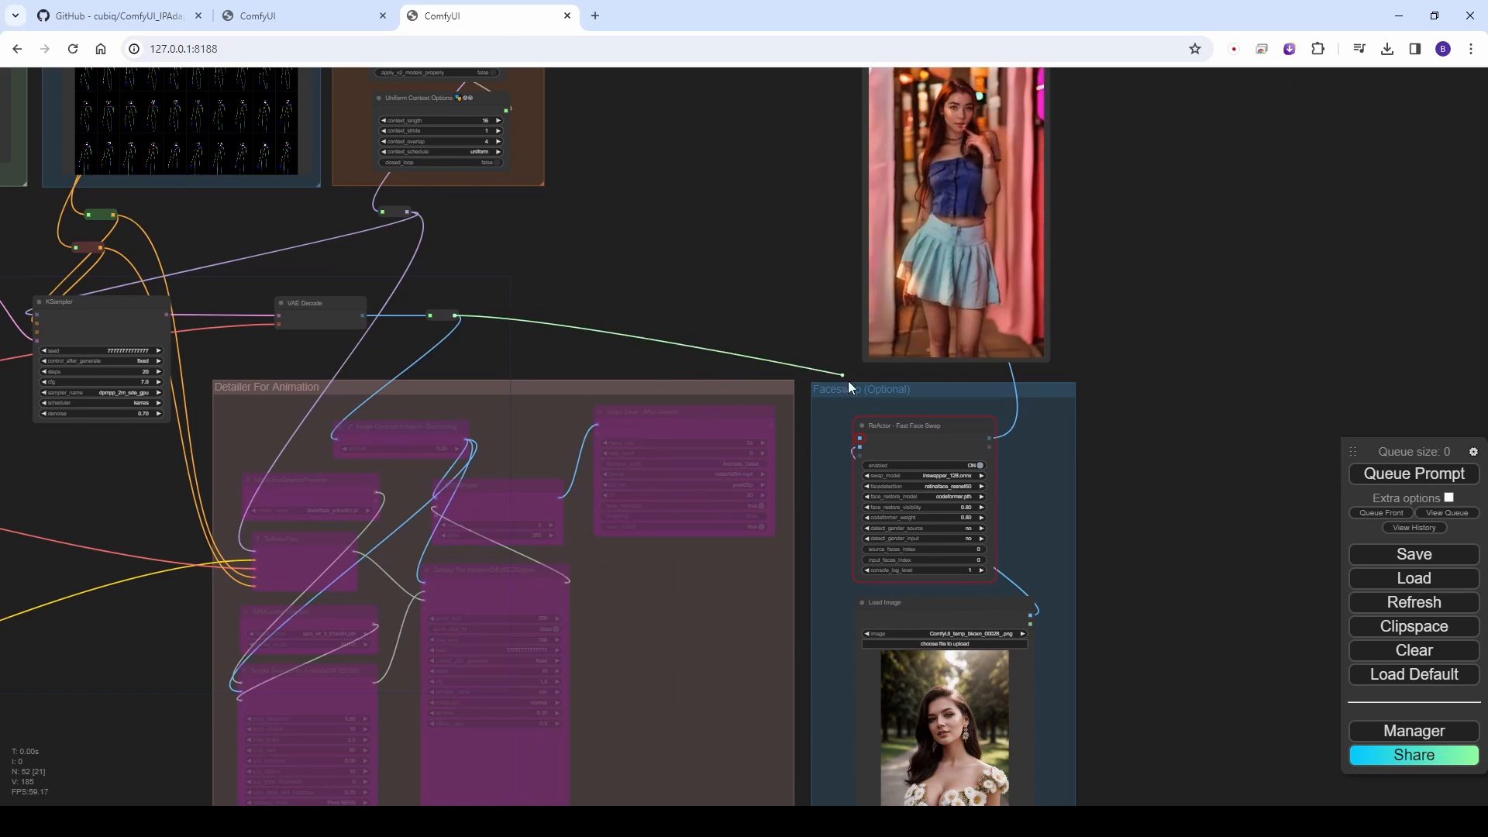
# - Link VAE Decode frames into ReActor Fast Face Swap's input image and queue the prompt
pyautogui.click(1413, 474)
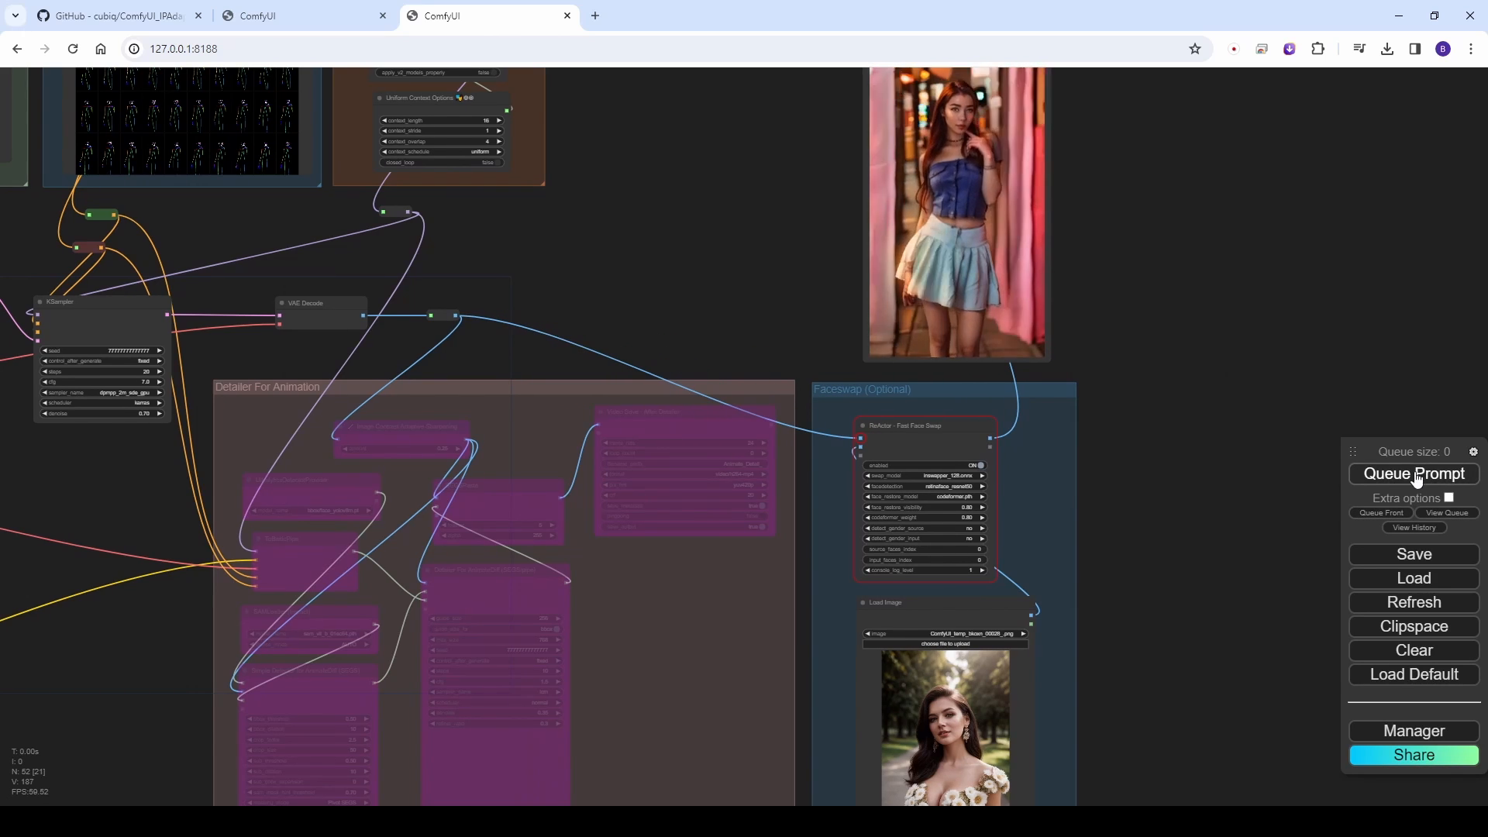
pyautogui.click(1413, 474)
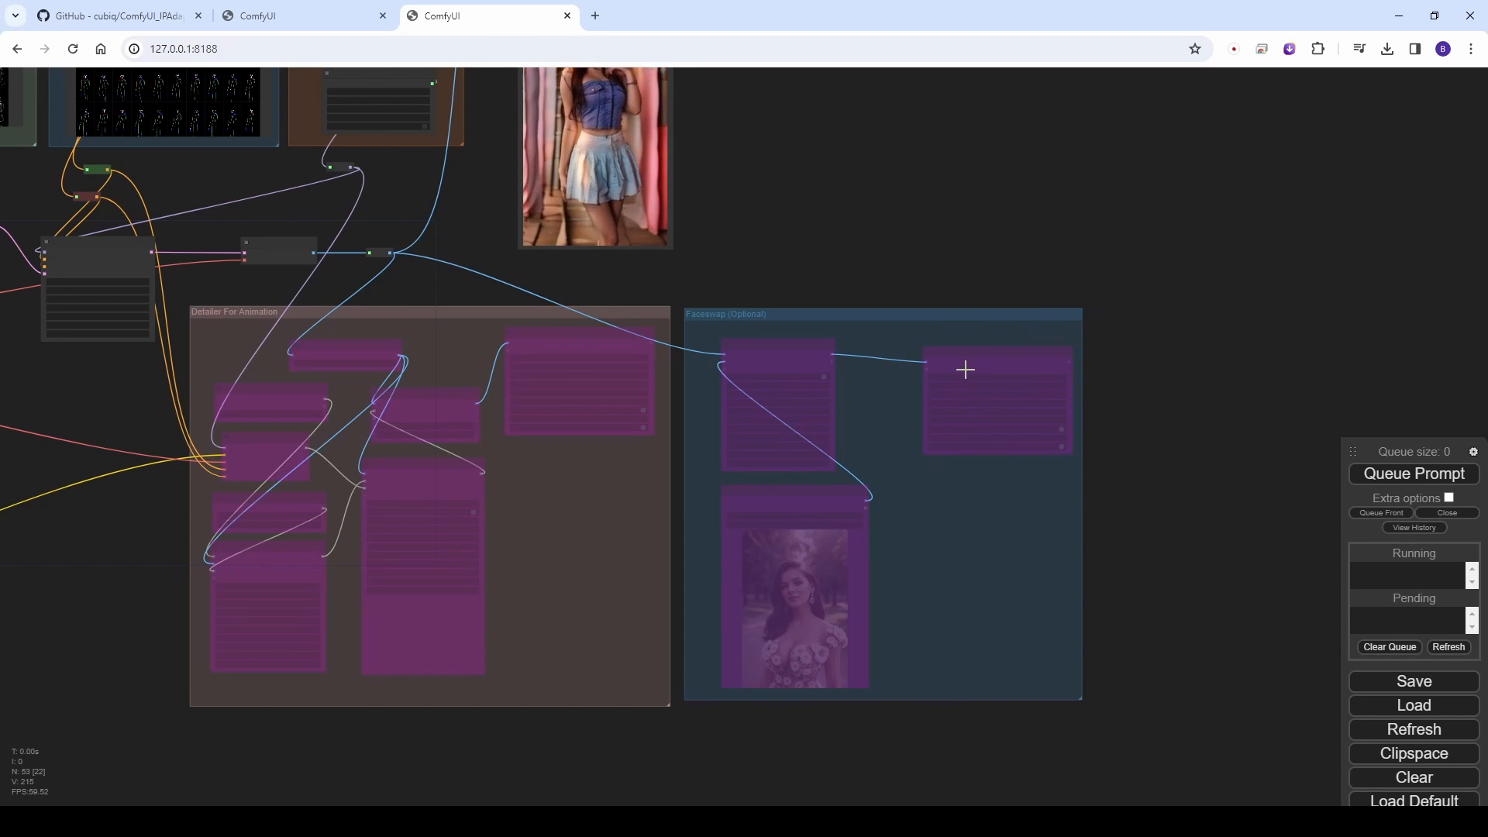
# - Open the After Detailer video node's menu, then switch to the FaceID comparison workflow
pyautogui.rightClick(964, 369)
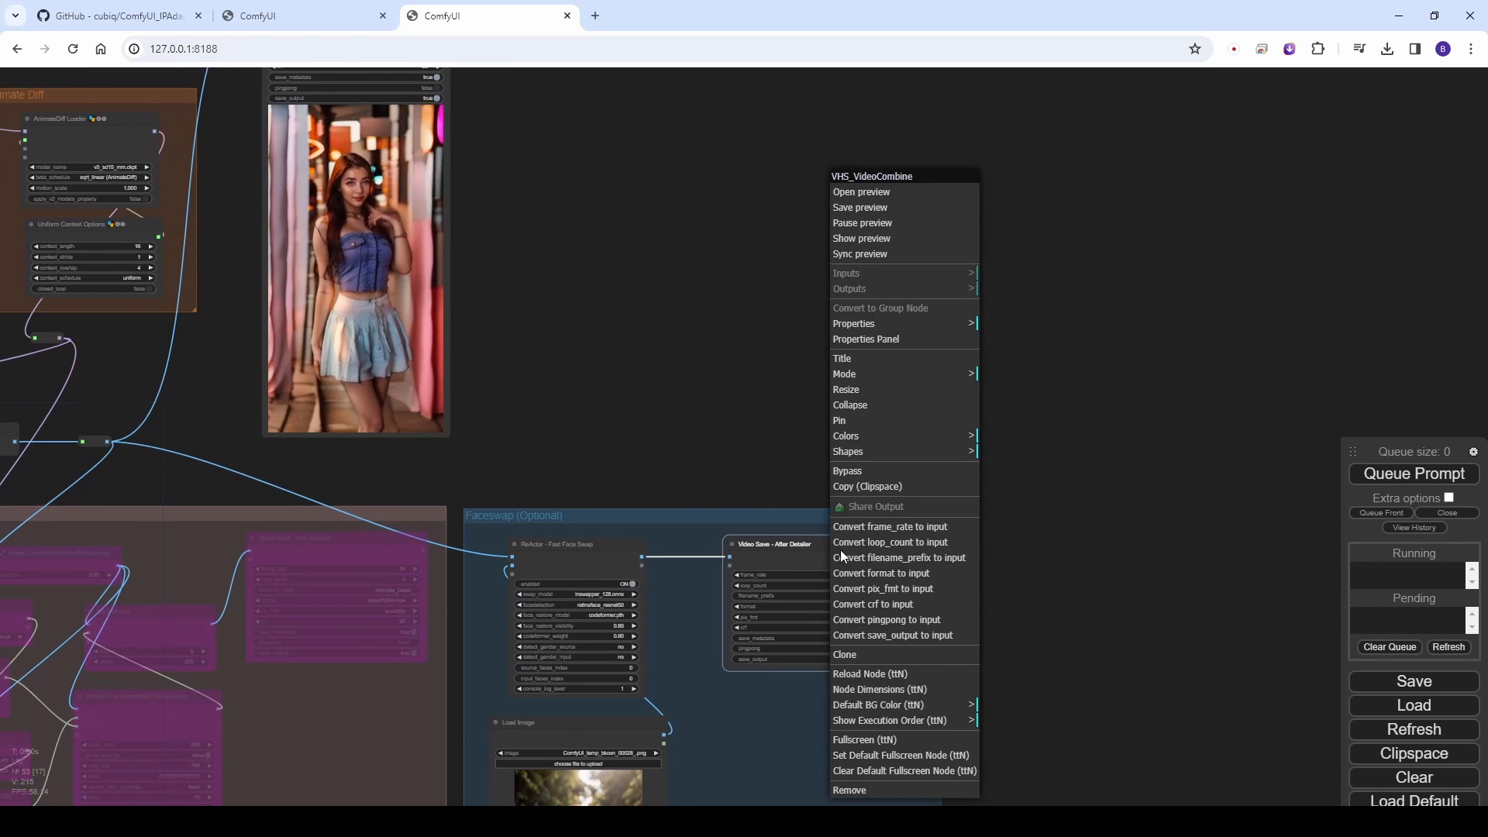
pyautogui.click(1033, 584)
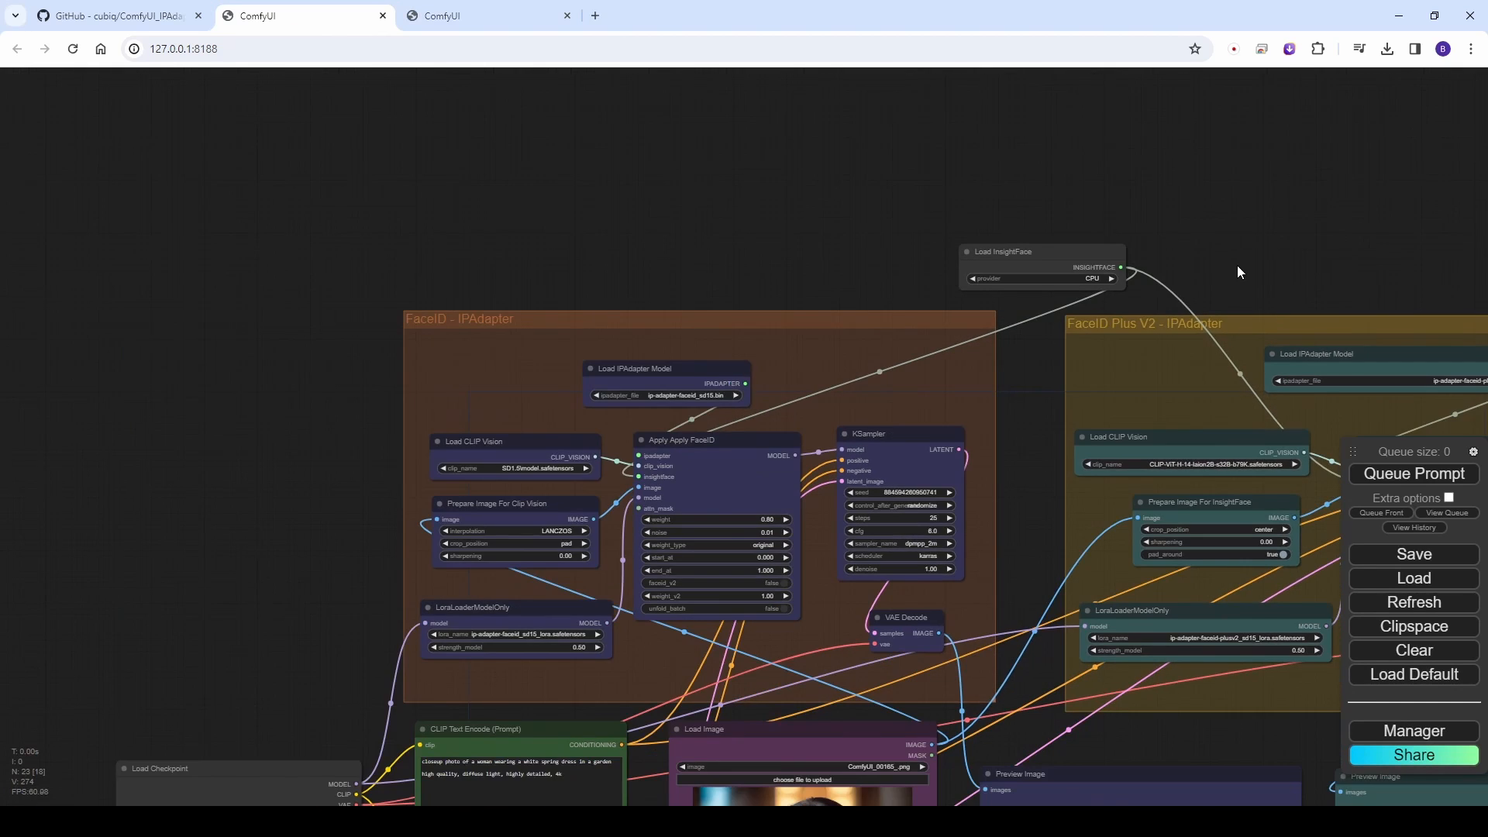
# - View the FaceID Plus V2 group, then return to the running video workflow's output area
pyautogui.moveTo(1234, 270); pyautogui.dragTo(768, 271)
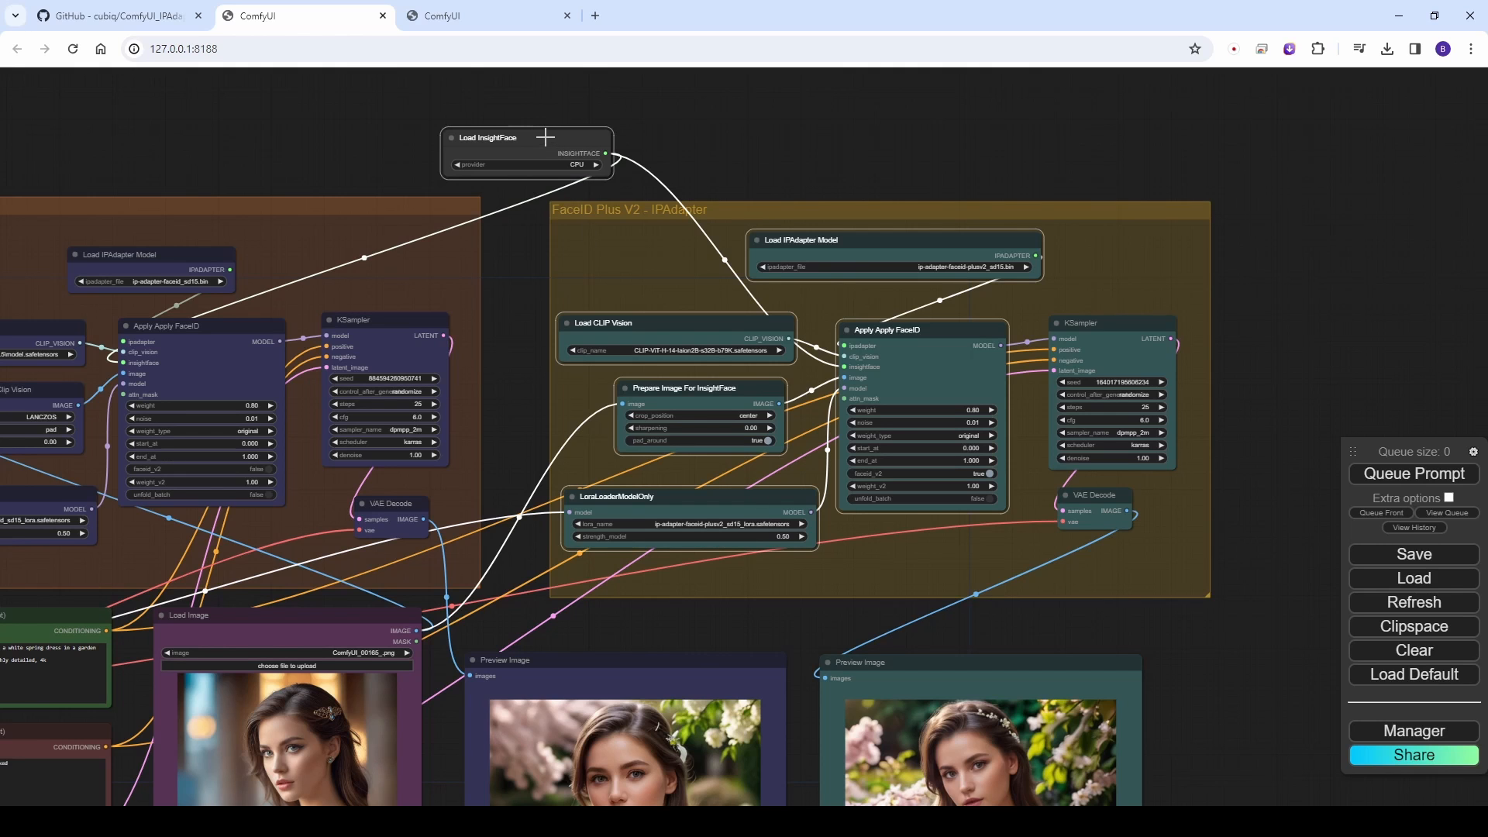
pyautogui.click(487, 17)
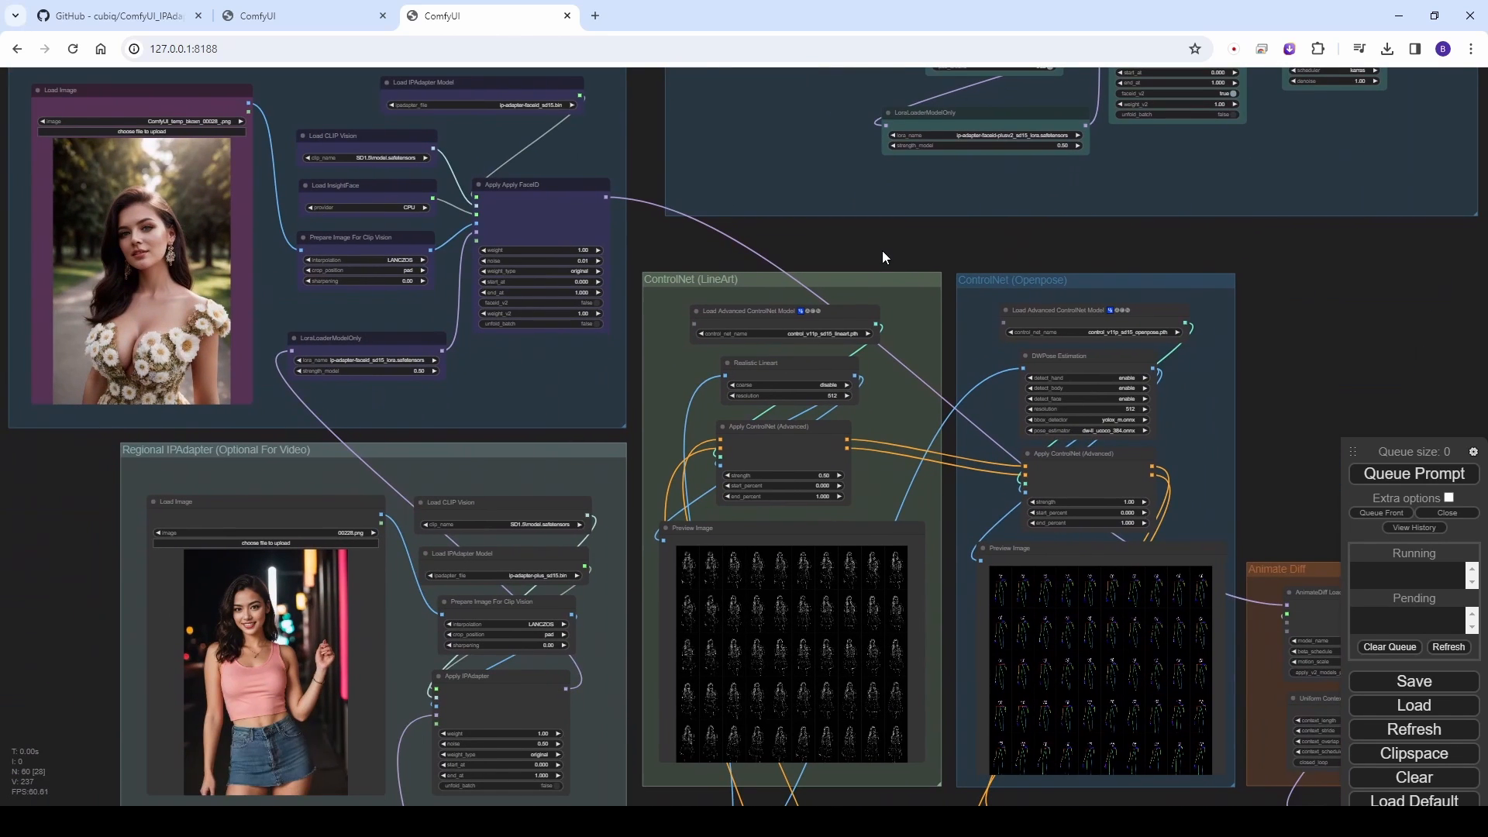
pyautogui.moveTo(565, 690)
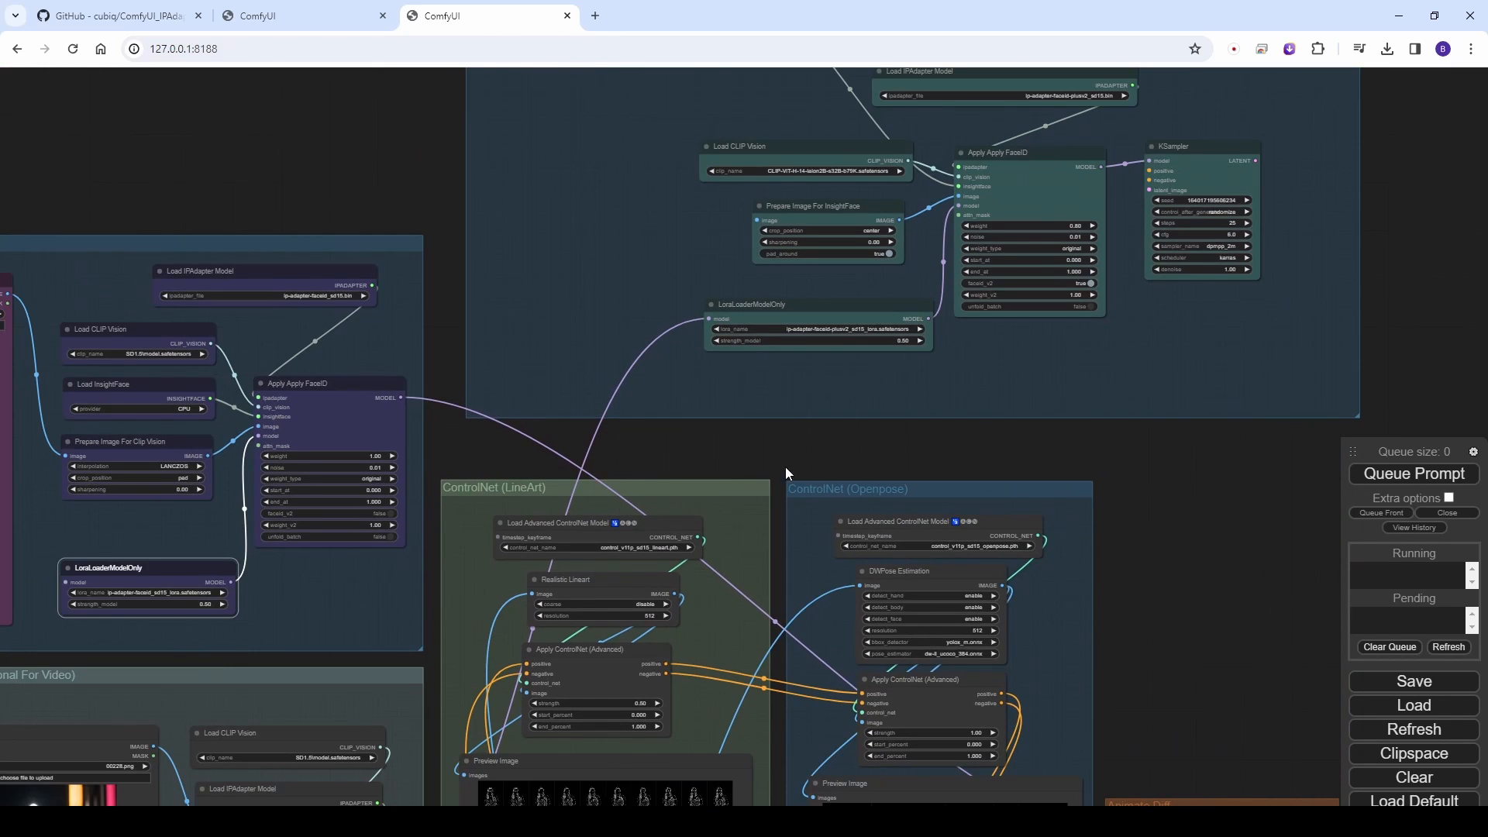
pyautogui.moveTo(786, 473); pyautogui.dragTo(1002, 558)
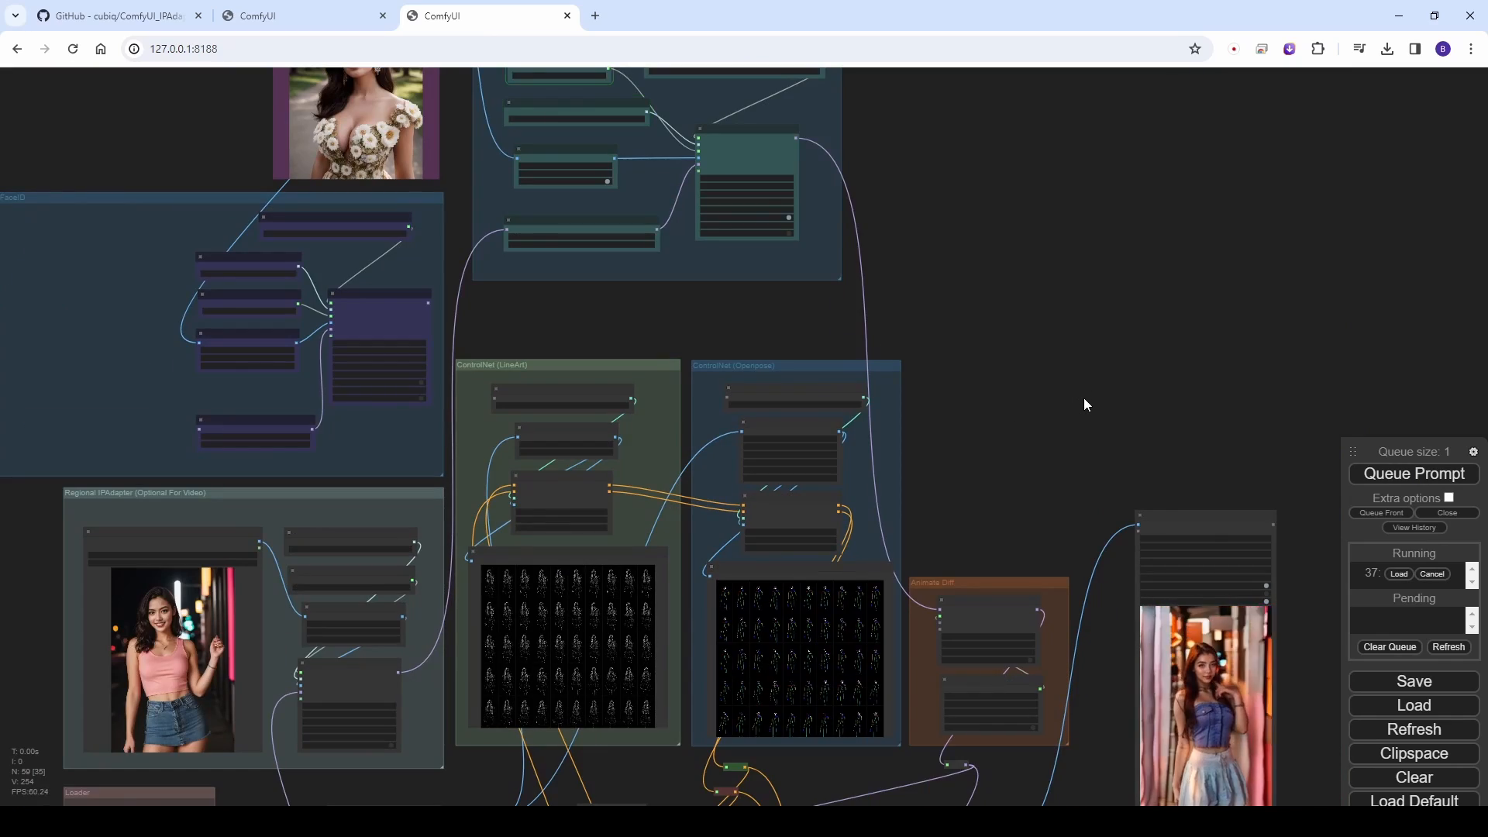
# - Inspect the ip-adapter-faceid-plusv2 loader, then view the after-faceswap and after-detailer videos
pyautogui.moveTo(1085, 405); pyautogui.dragTo(1013, 458)
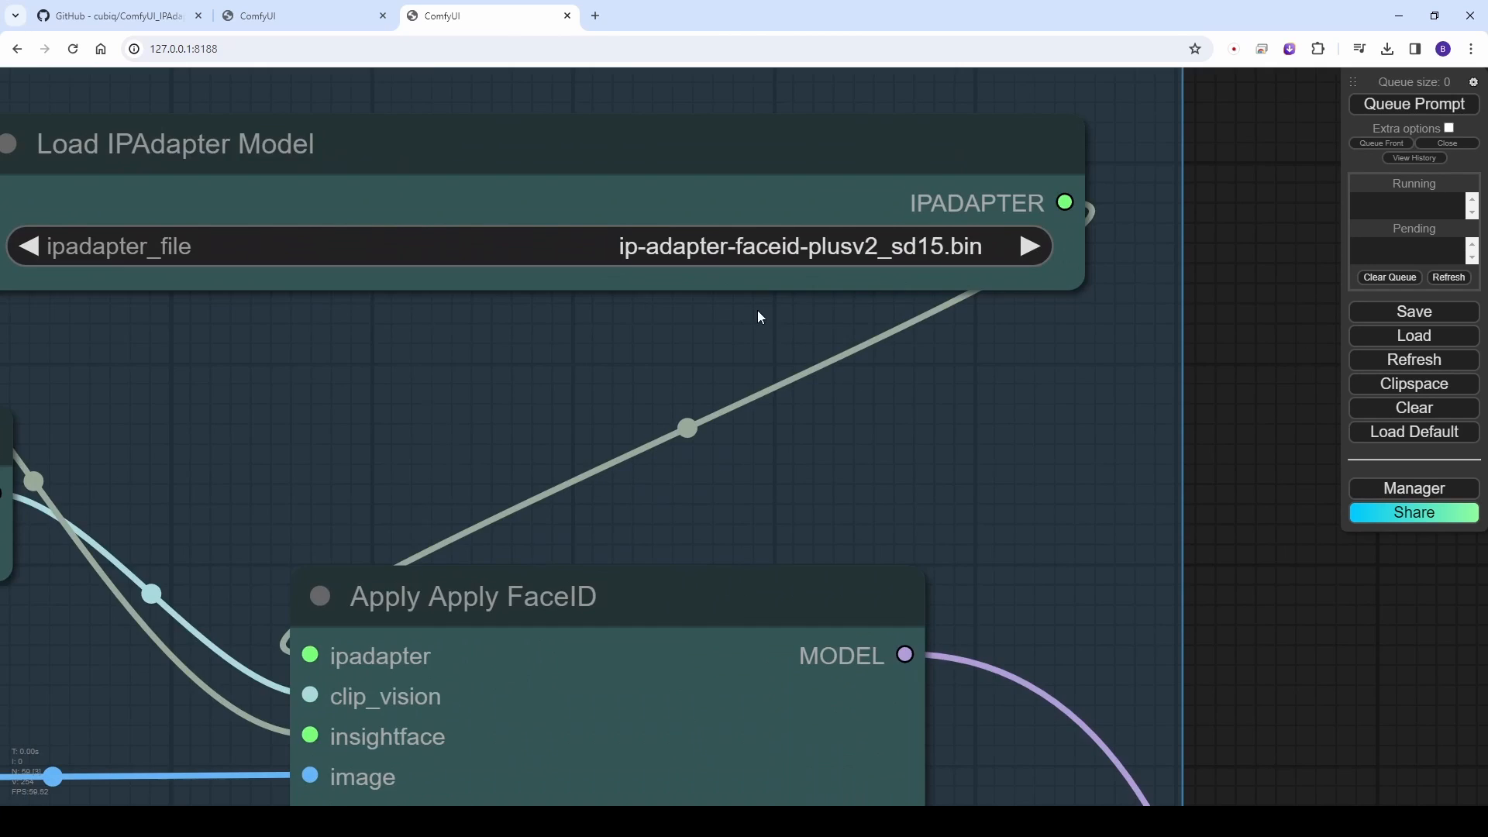
pyautogui.scroll(-3)
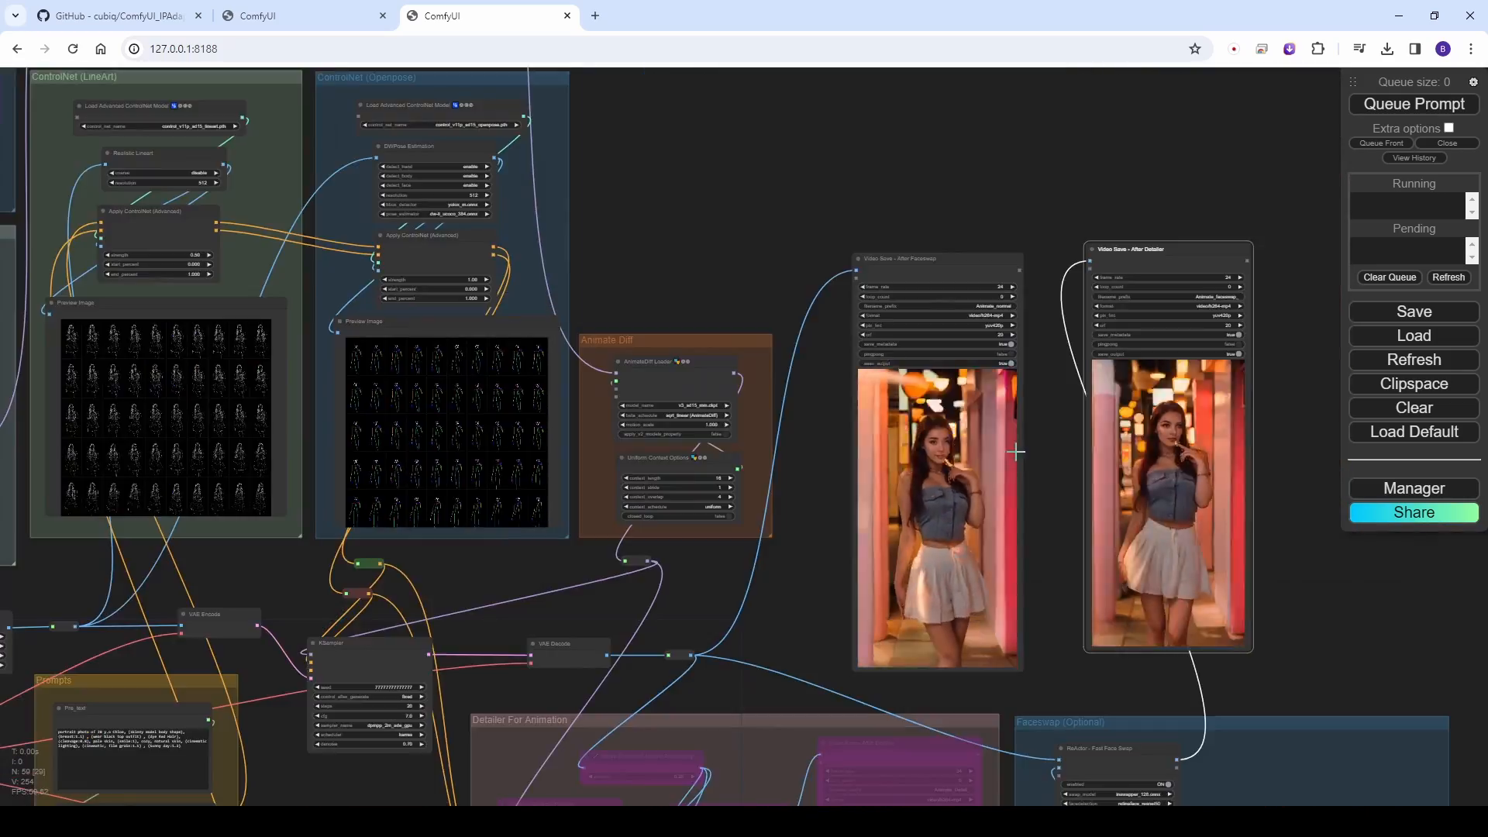
# - Review detailer settings (10 steps, CFG 1.5, denoise 0.35, face-bbox) and queue another run
pyautogui.moveTo(1016, 451); pyautogui.dragTo(921, 158)
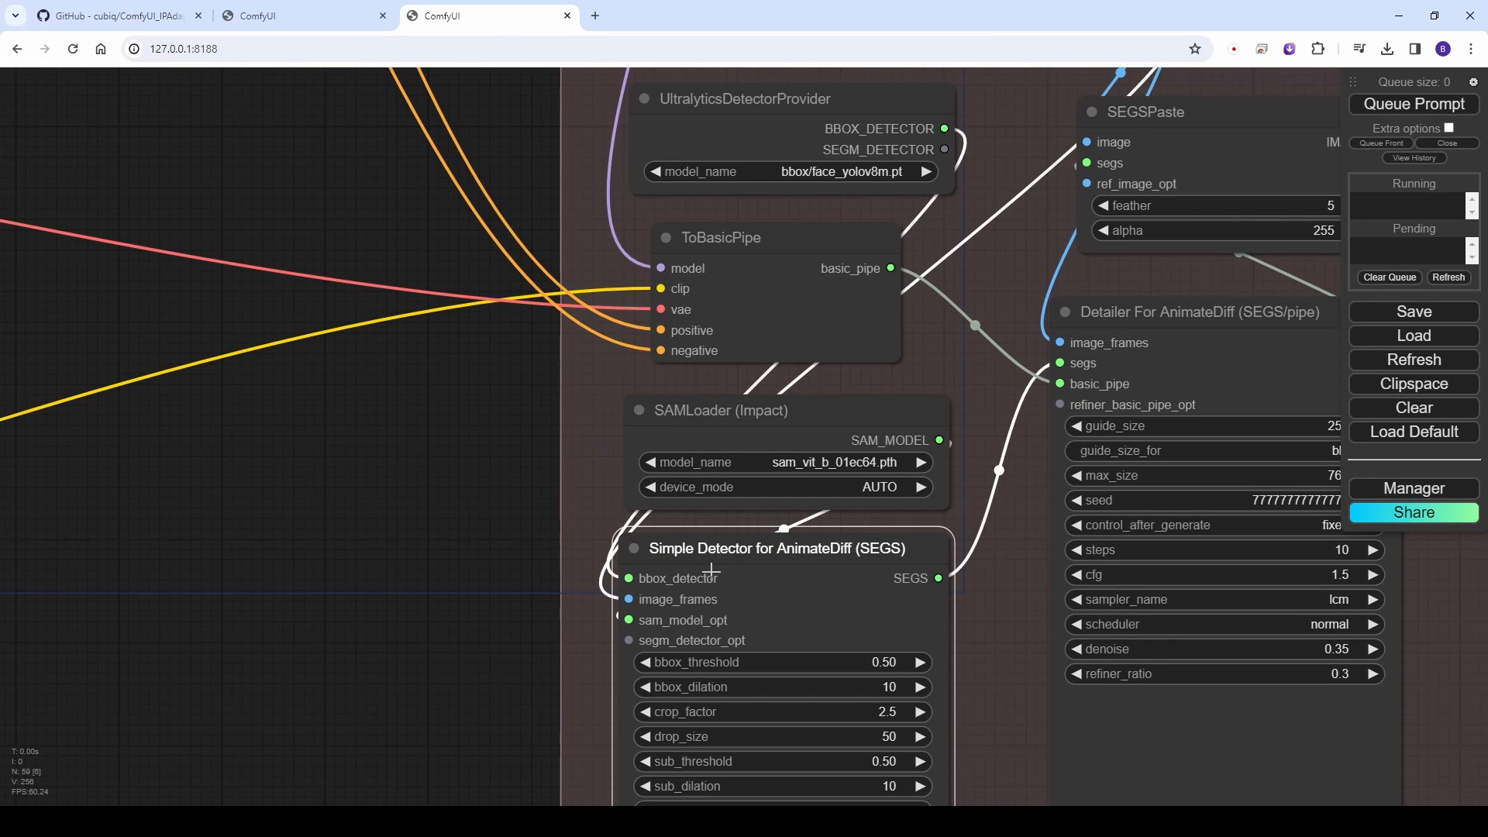
pyautogui.moveTo(490, 567)
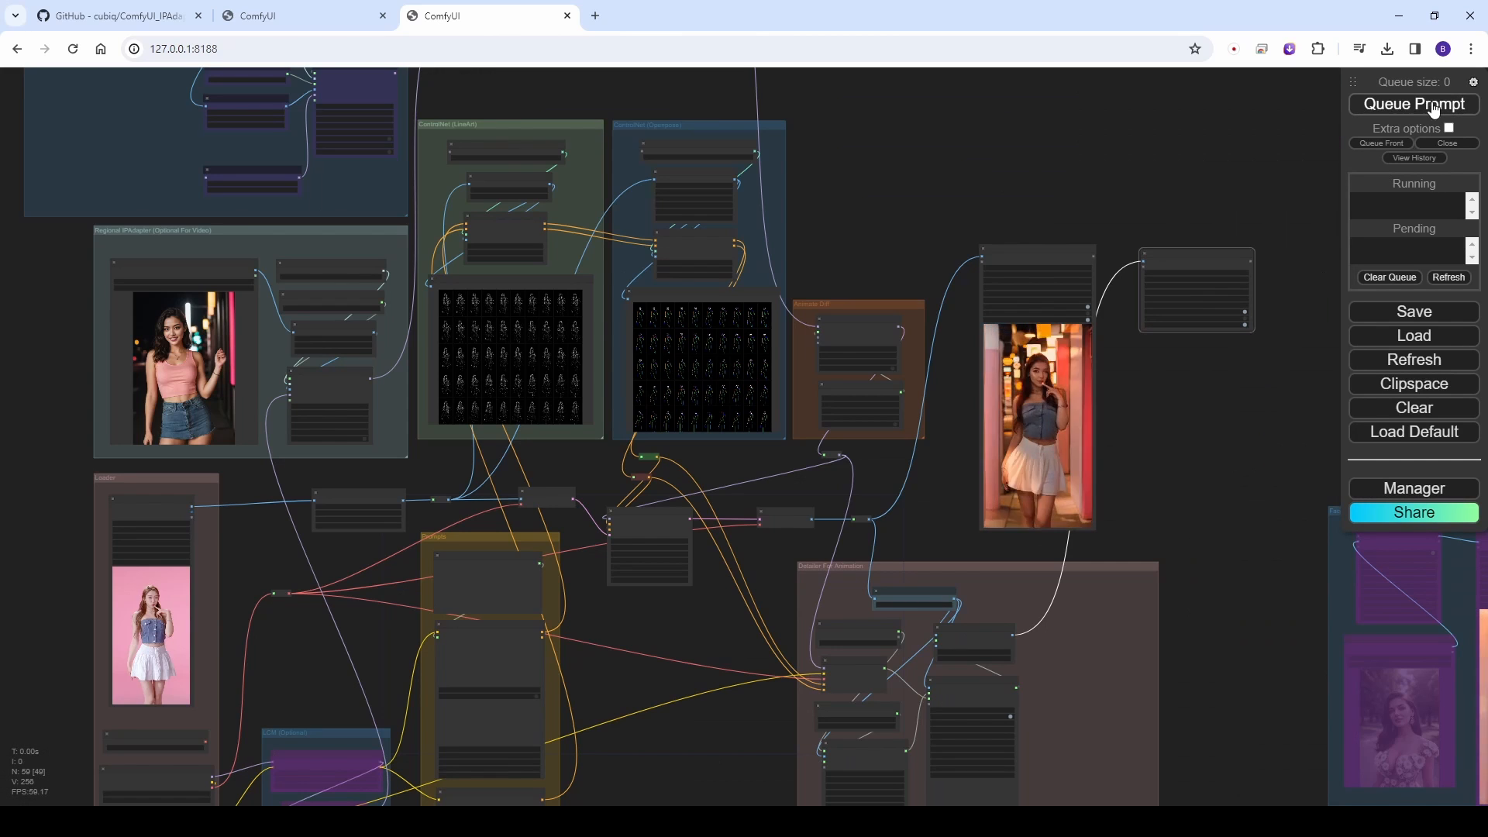
pyautogui.click(1412, 103)
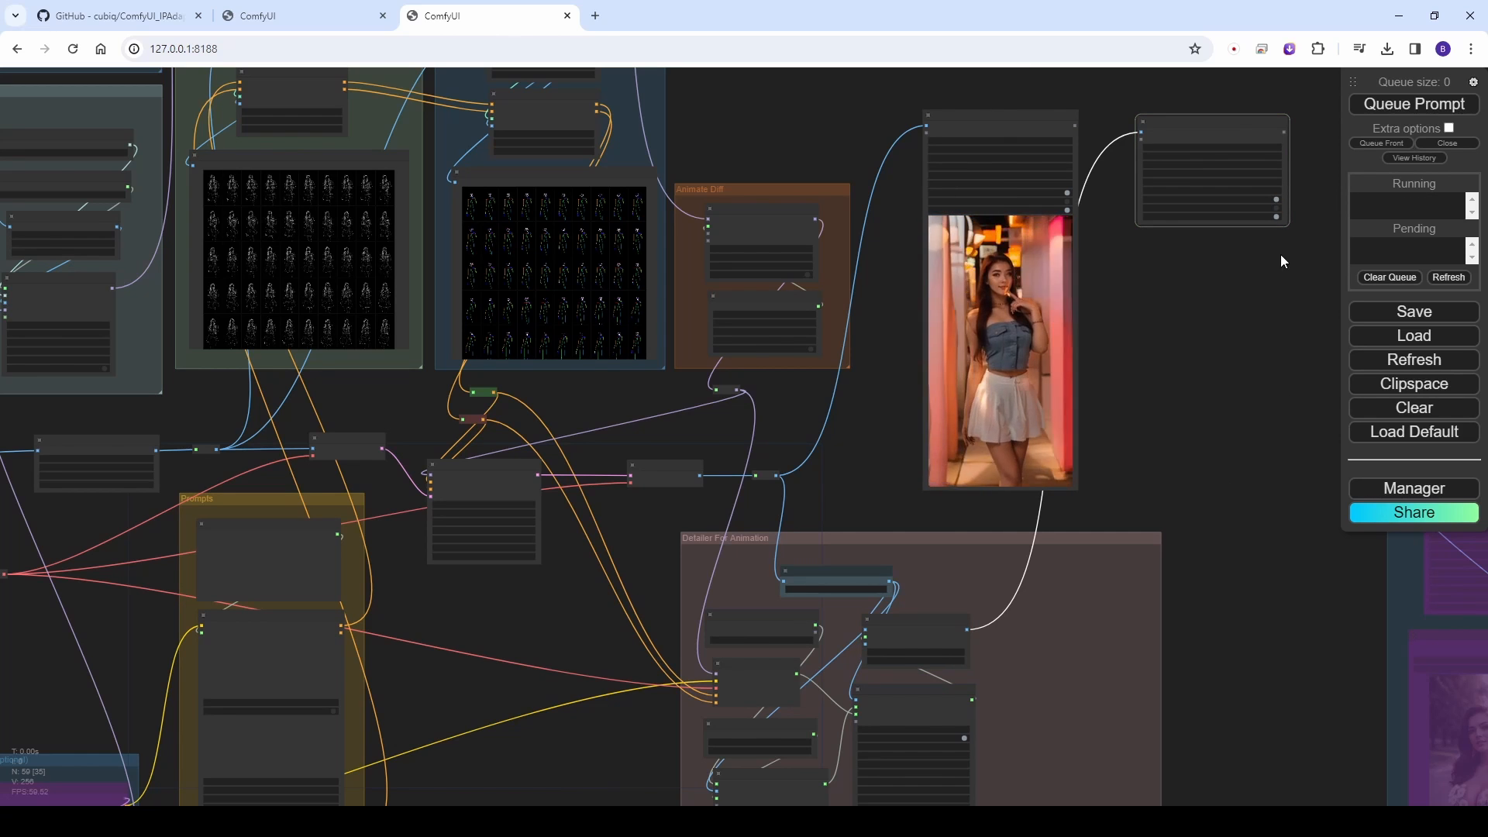
pyautogui.rightClick(1210, 170)
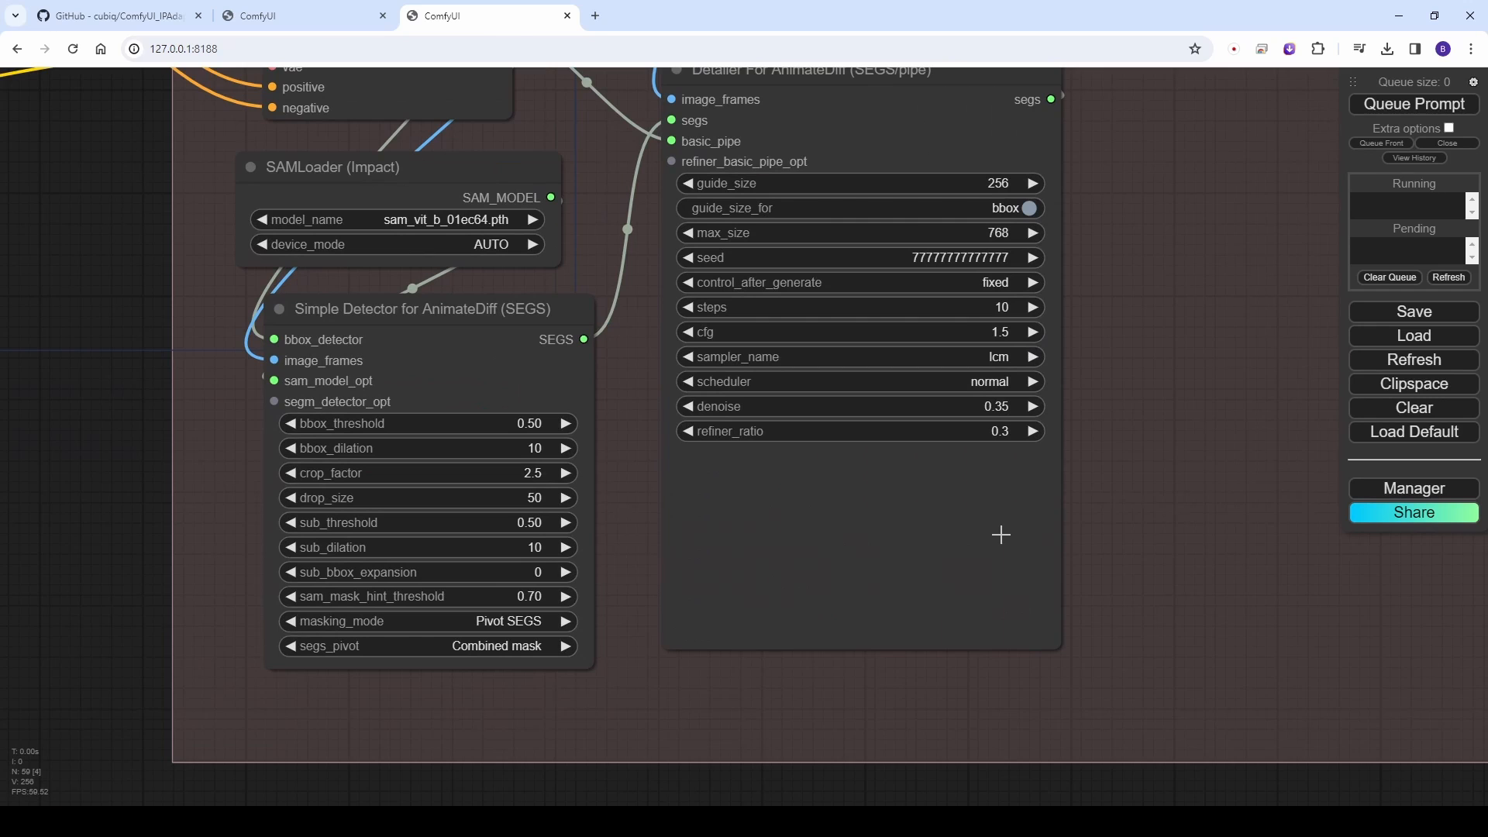
pyautogui.moveTo(999, 353)
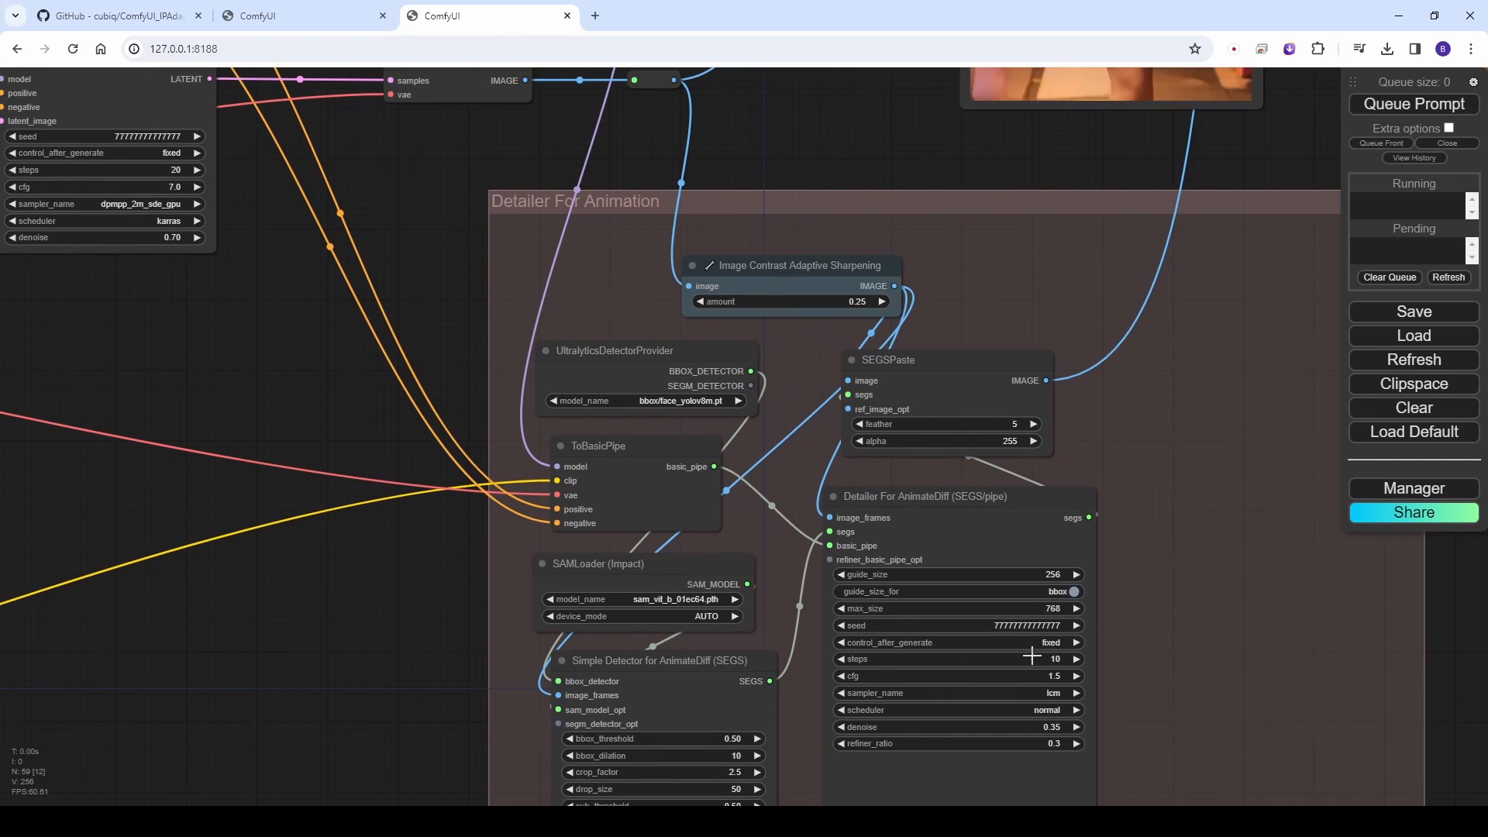
# - Switch the animation detailer sampler to dpmpp_2m_sde_gpu and queue a new run
pyautogui.click(948, 692)
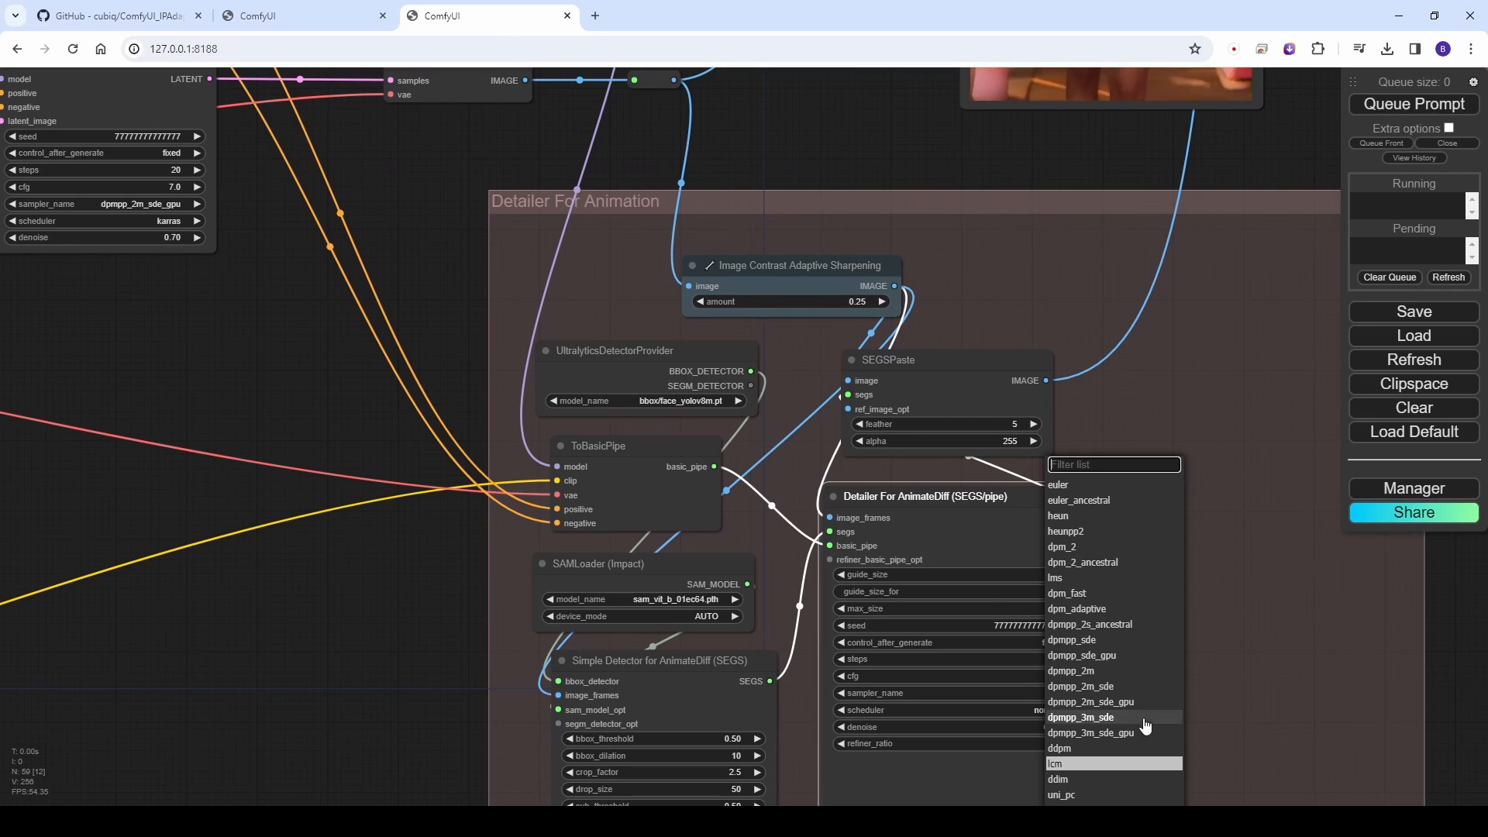
pyautogui.click(1081, 701)
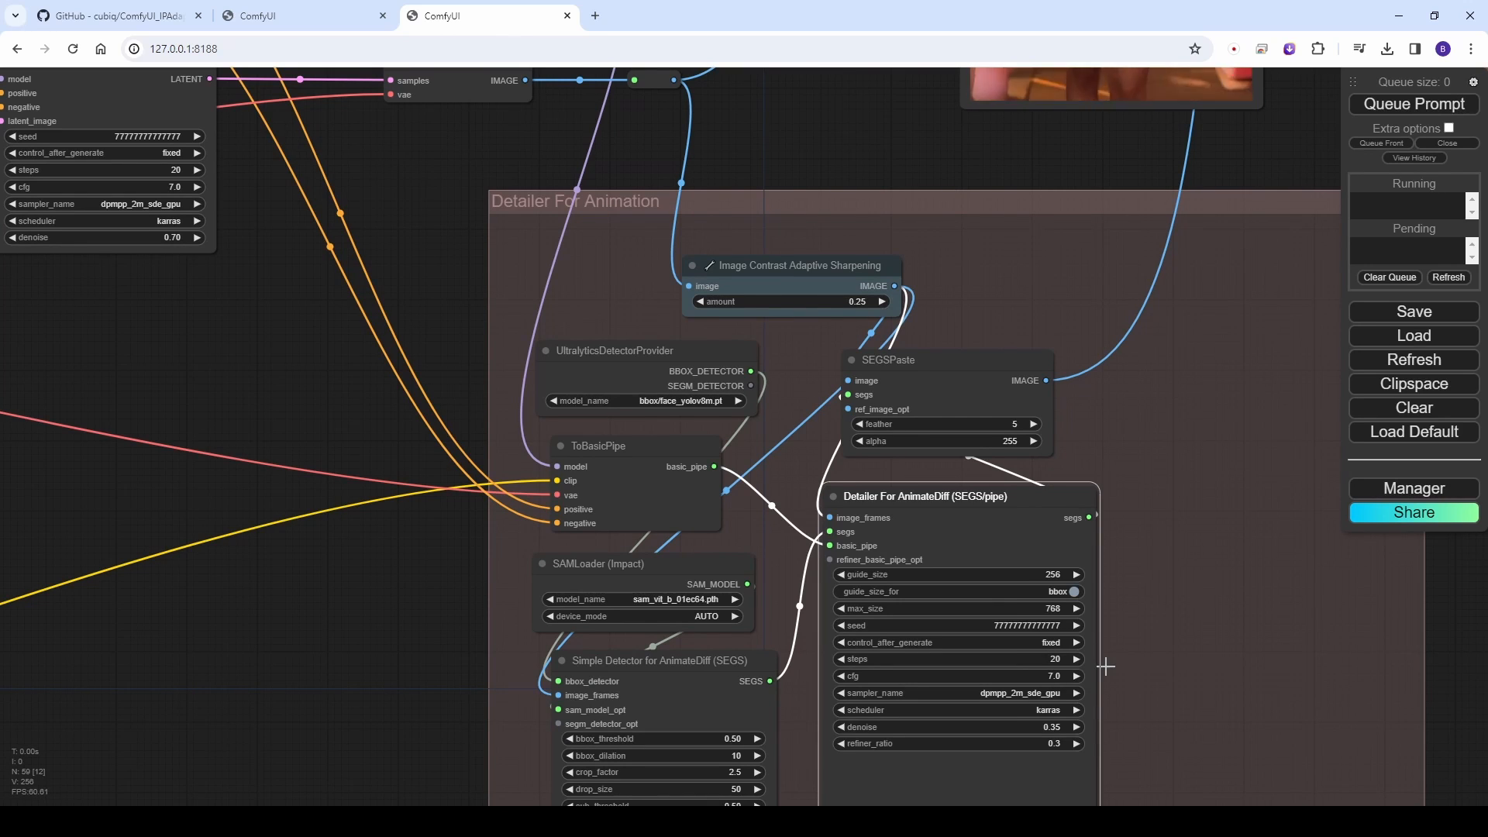
pyautogui.moveTo(1153, 681)
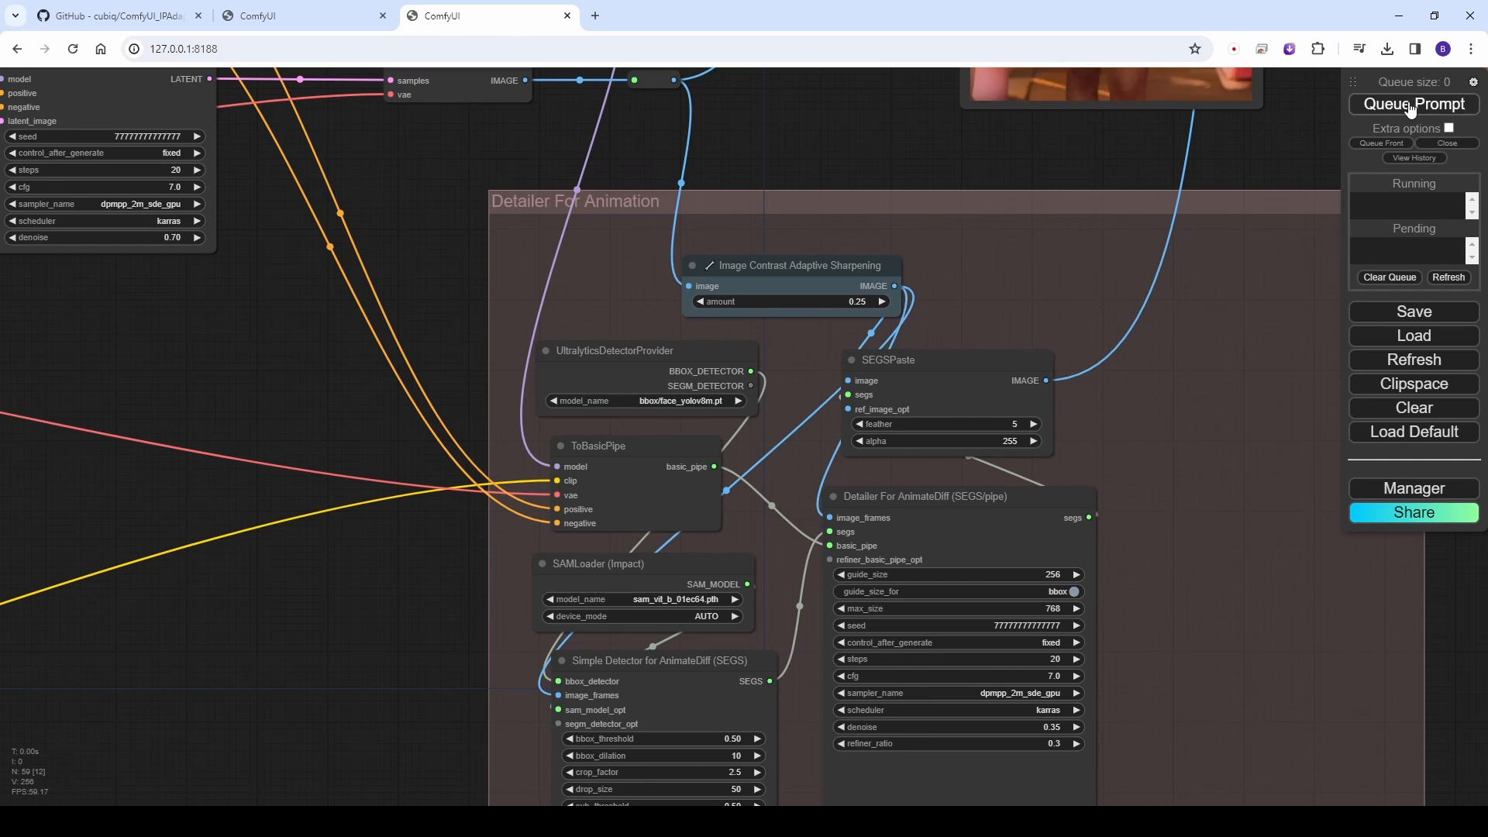
pyautogui.click(1412, 103)
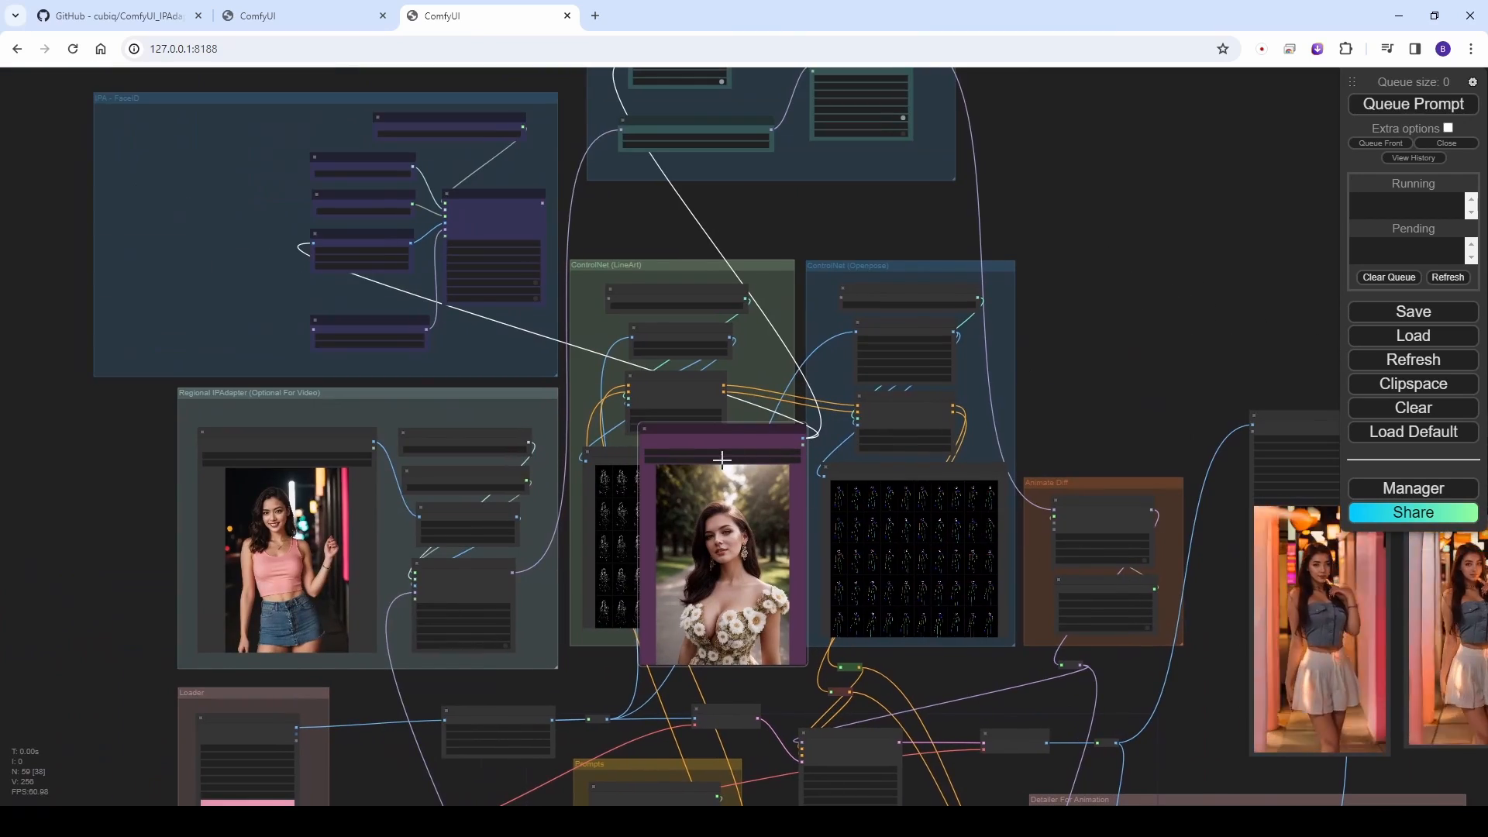
pyautogui.moveTo(722, 461); pyautogui.dragTo(1069, 355)
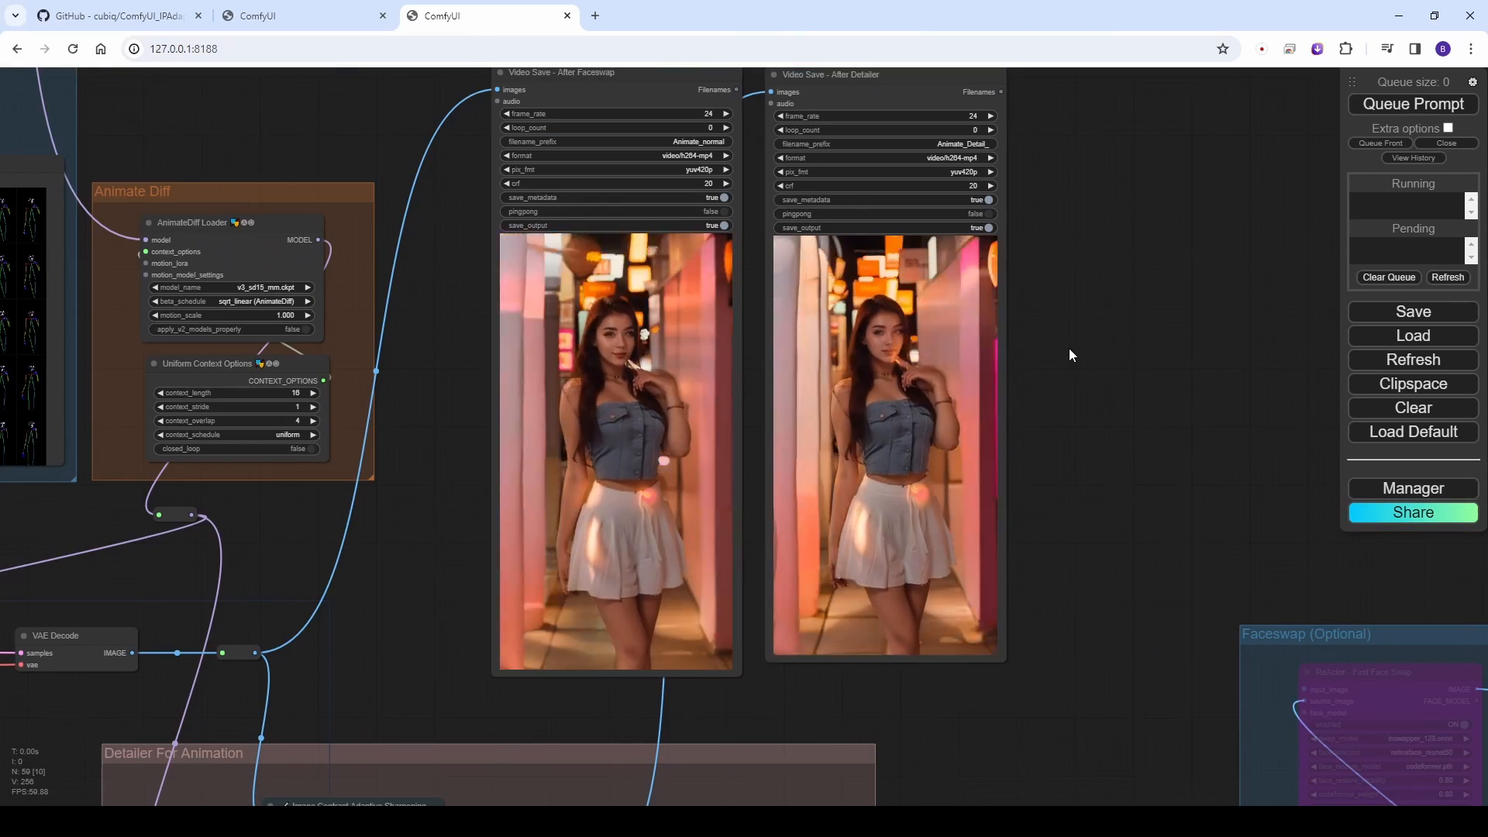
pyautogui.moveTo(1086, 586)
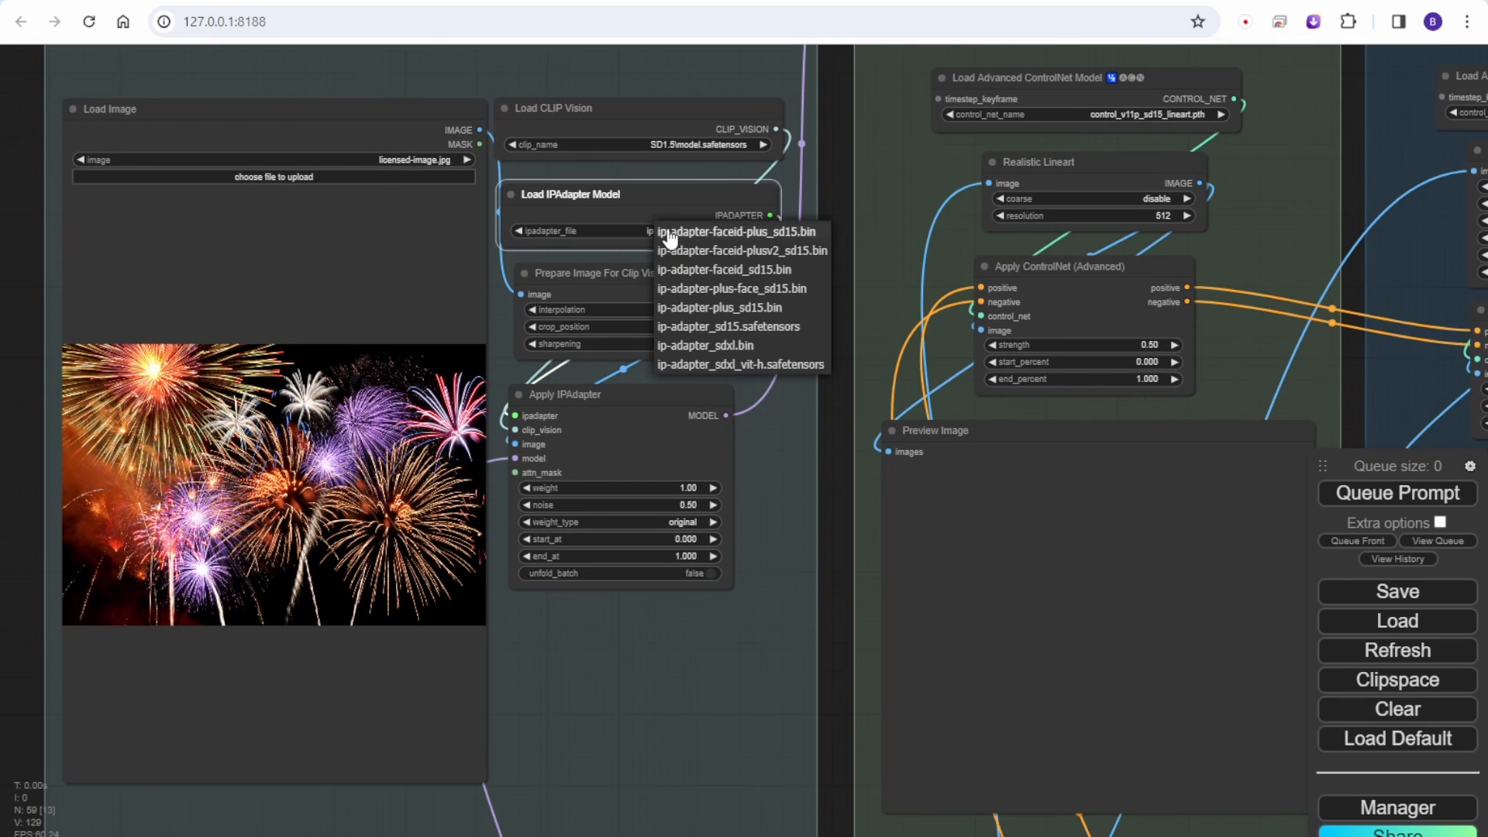
# - Pick the fireworks IPAdapter model file and set the InsightFace provider to CUDA
pyautogui.click(718, 306)
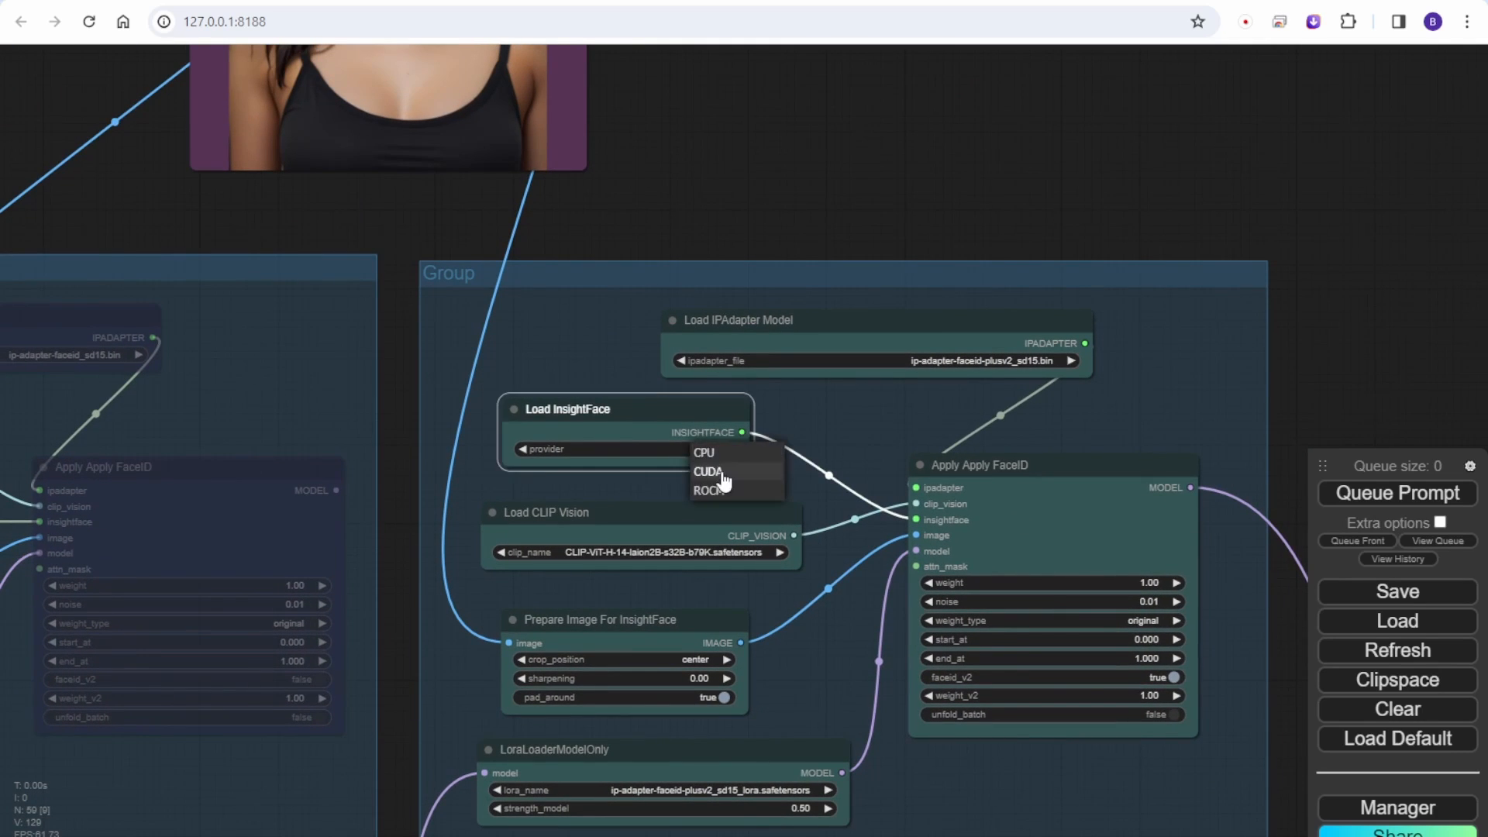
pyautogui.click(708, 473)
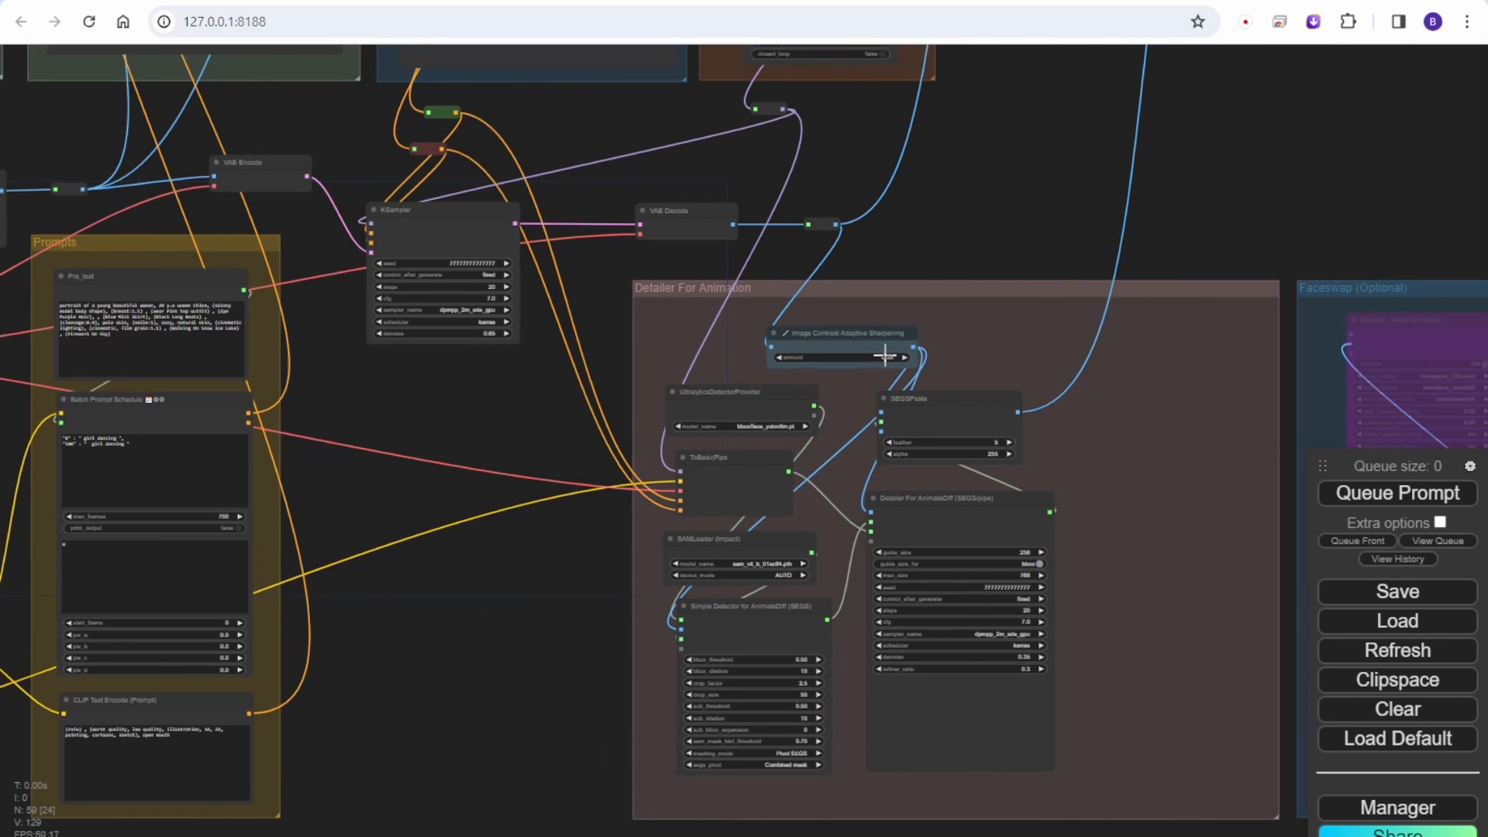
pyautogui.scroll(-3)
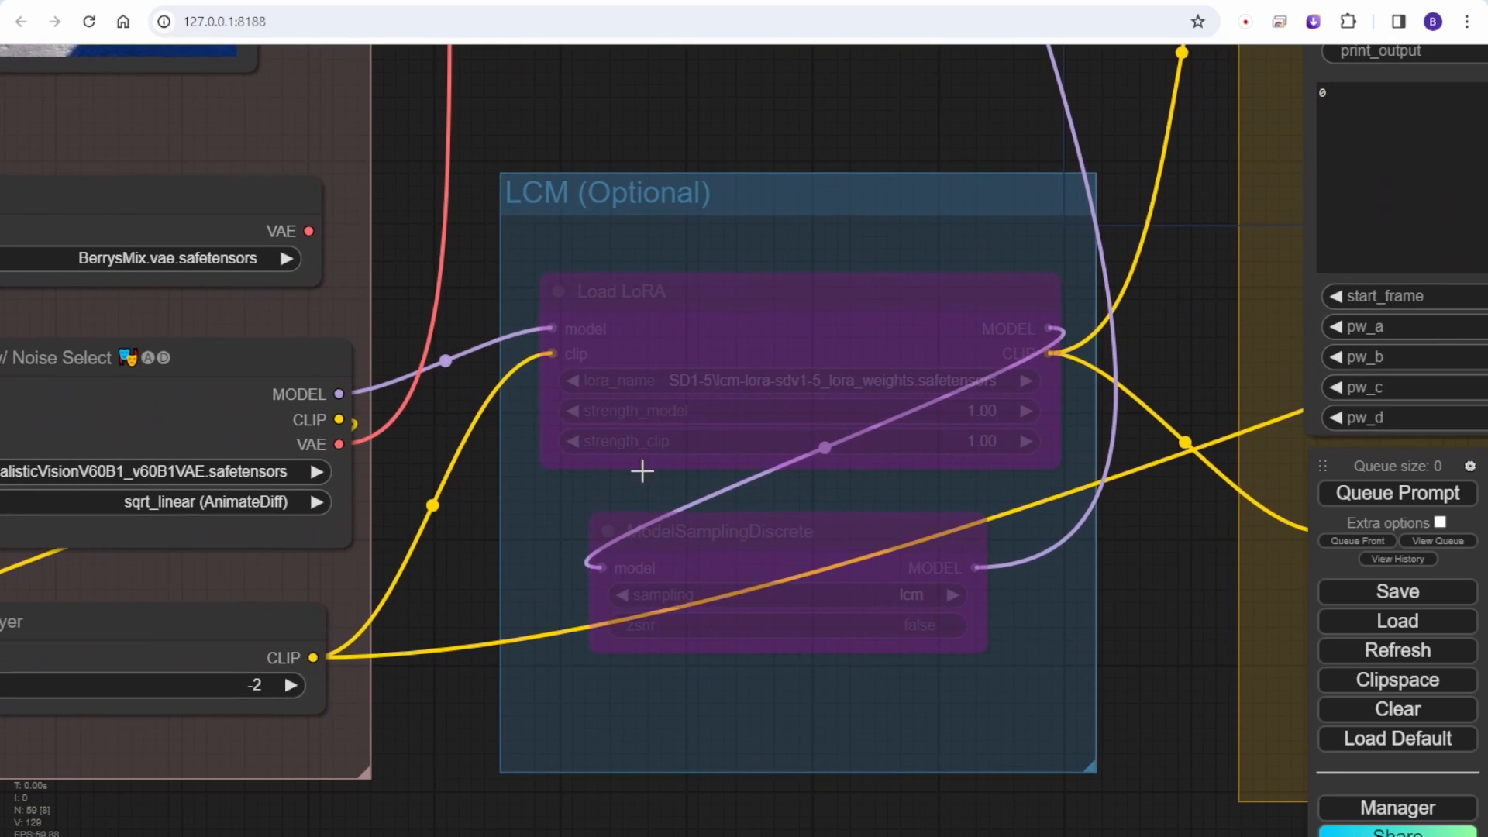
pyautogui.moveTo(641, 472); pyautogui.dragTo(906, 541)
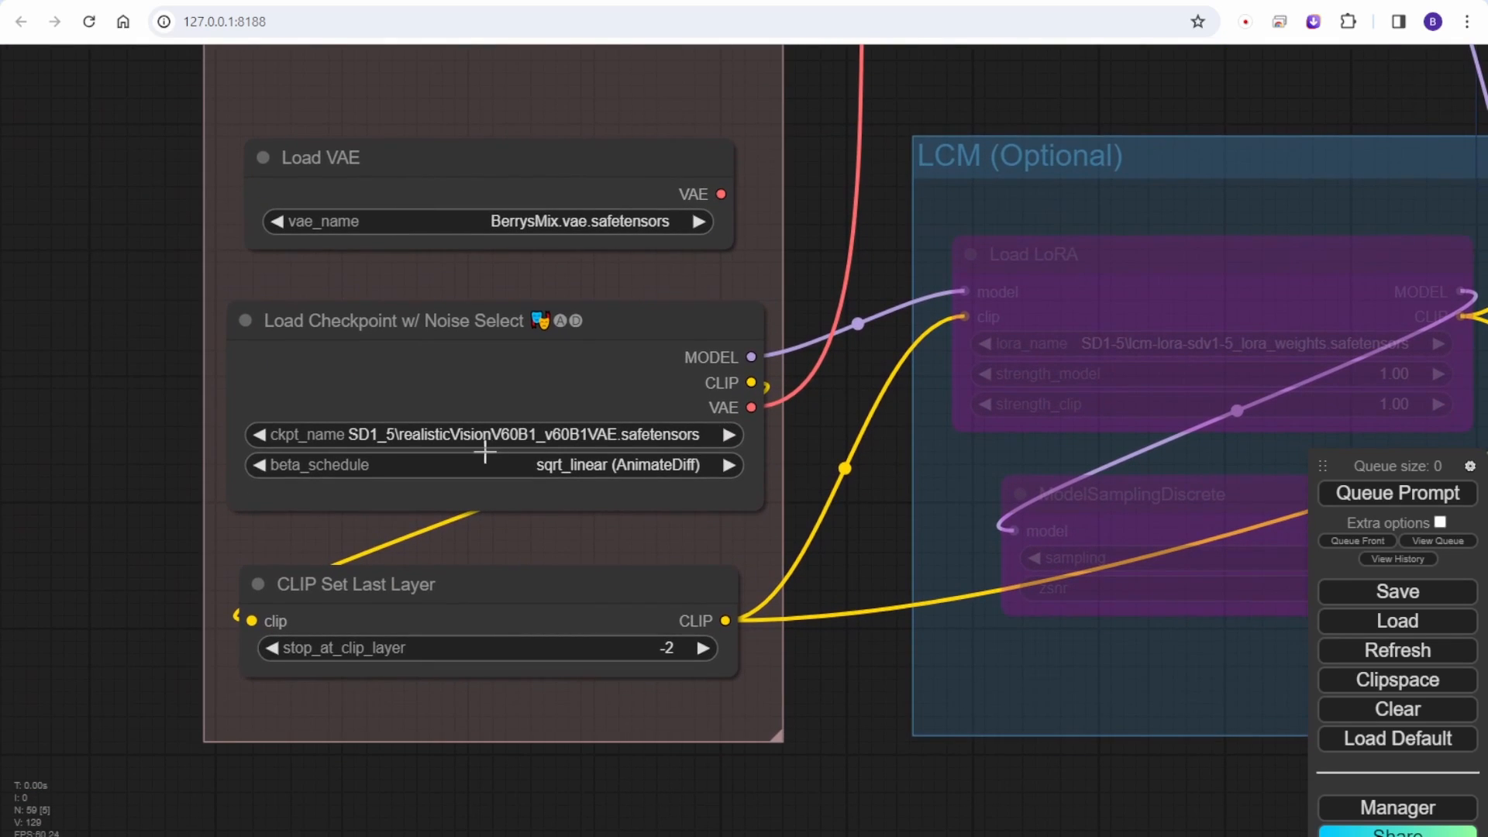
pyautogui.moveTo(760, 196)
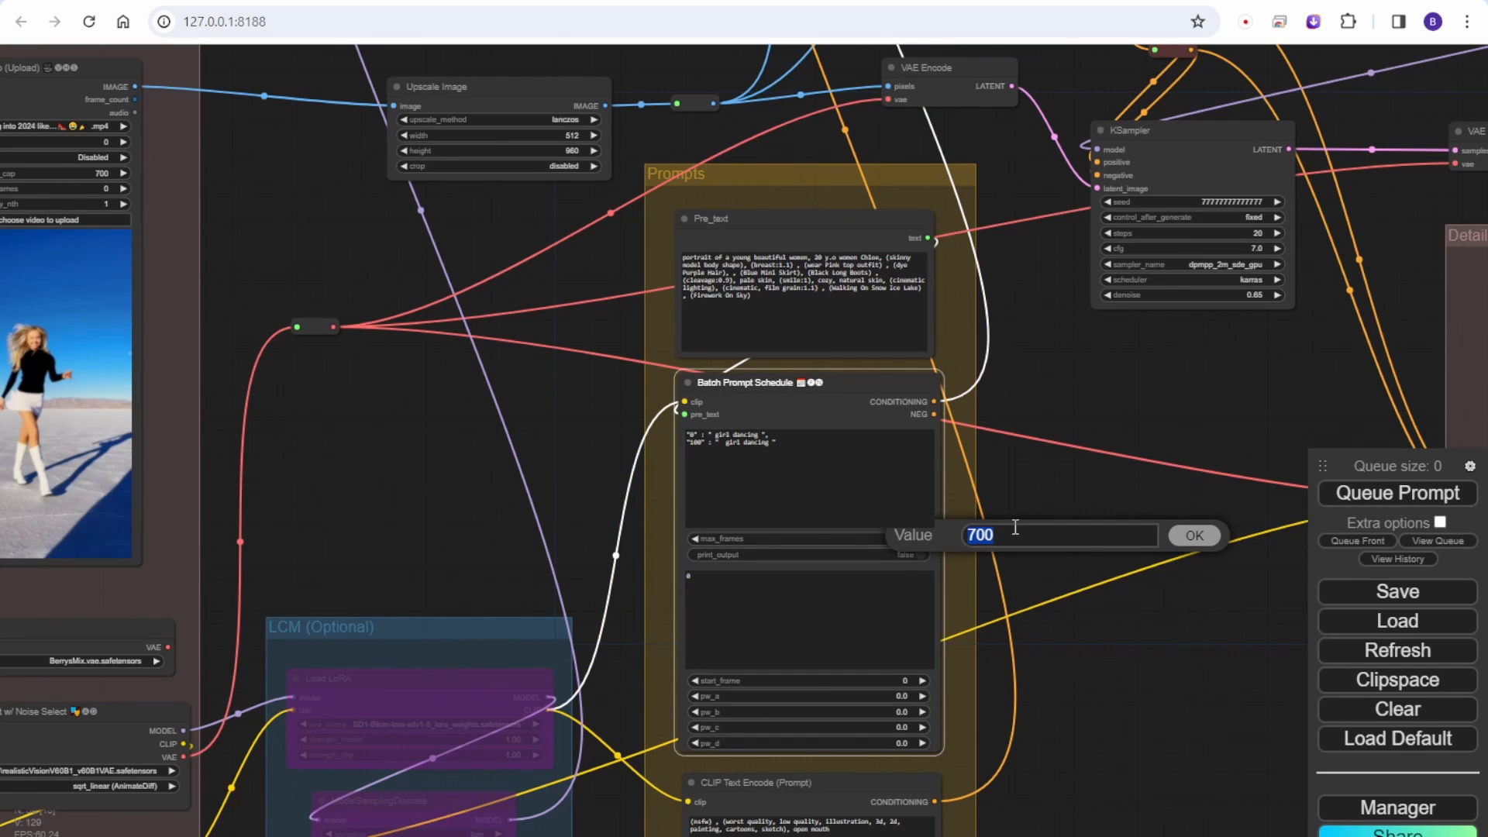
# - Lower max_frames, raise KSampler denoise, and set FaceID LoRA strength_model to 0.65
pyautogui.click(1193, 536)
pyautogui.write('0.7')
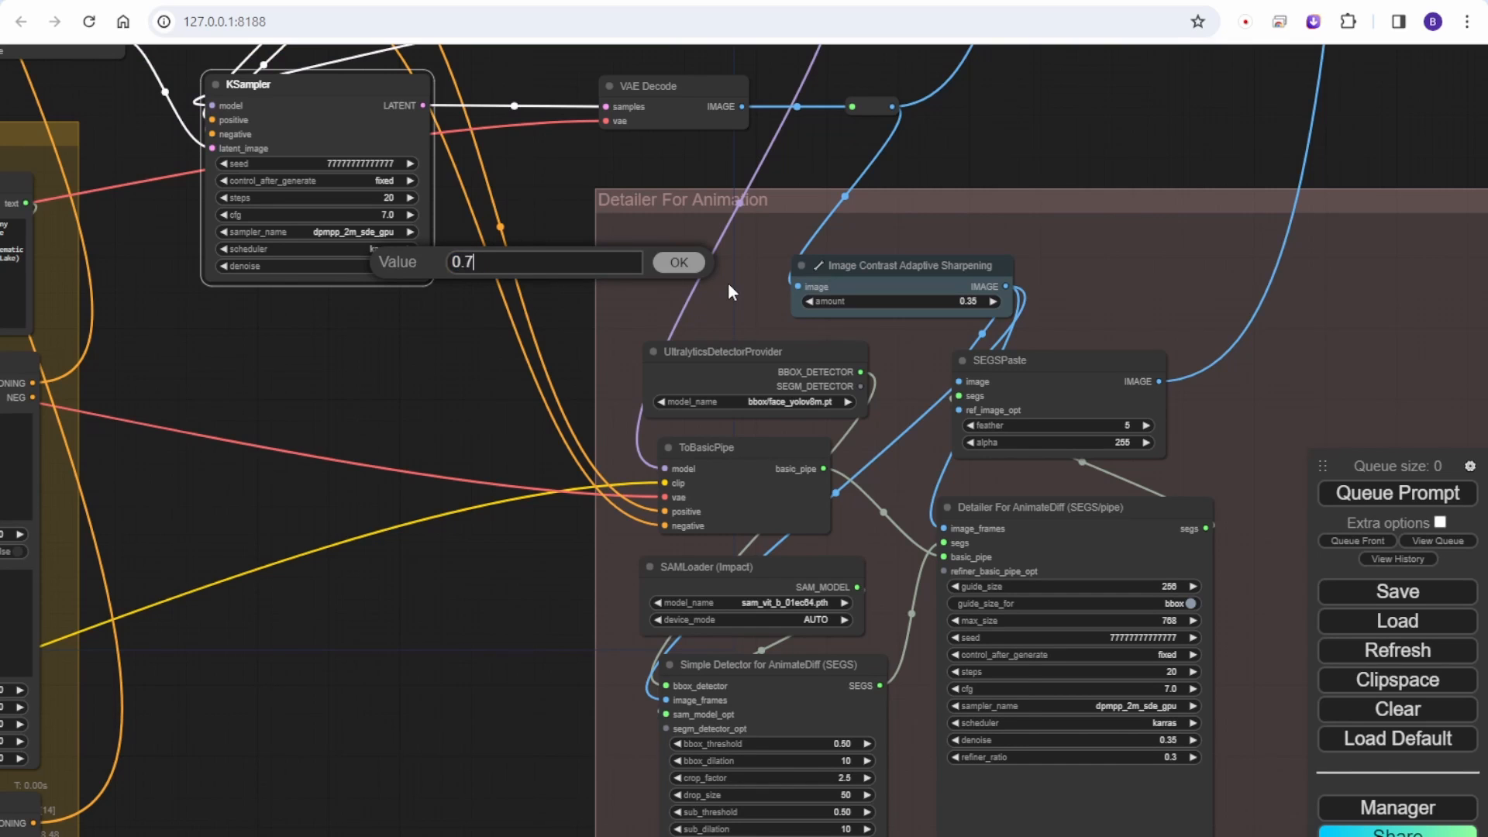
pyautogui.click(676, 262)
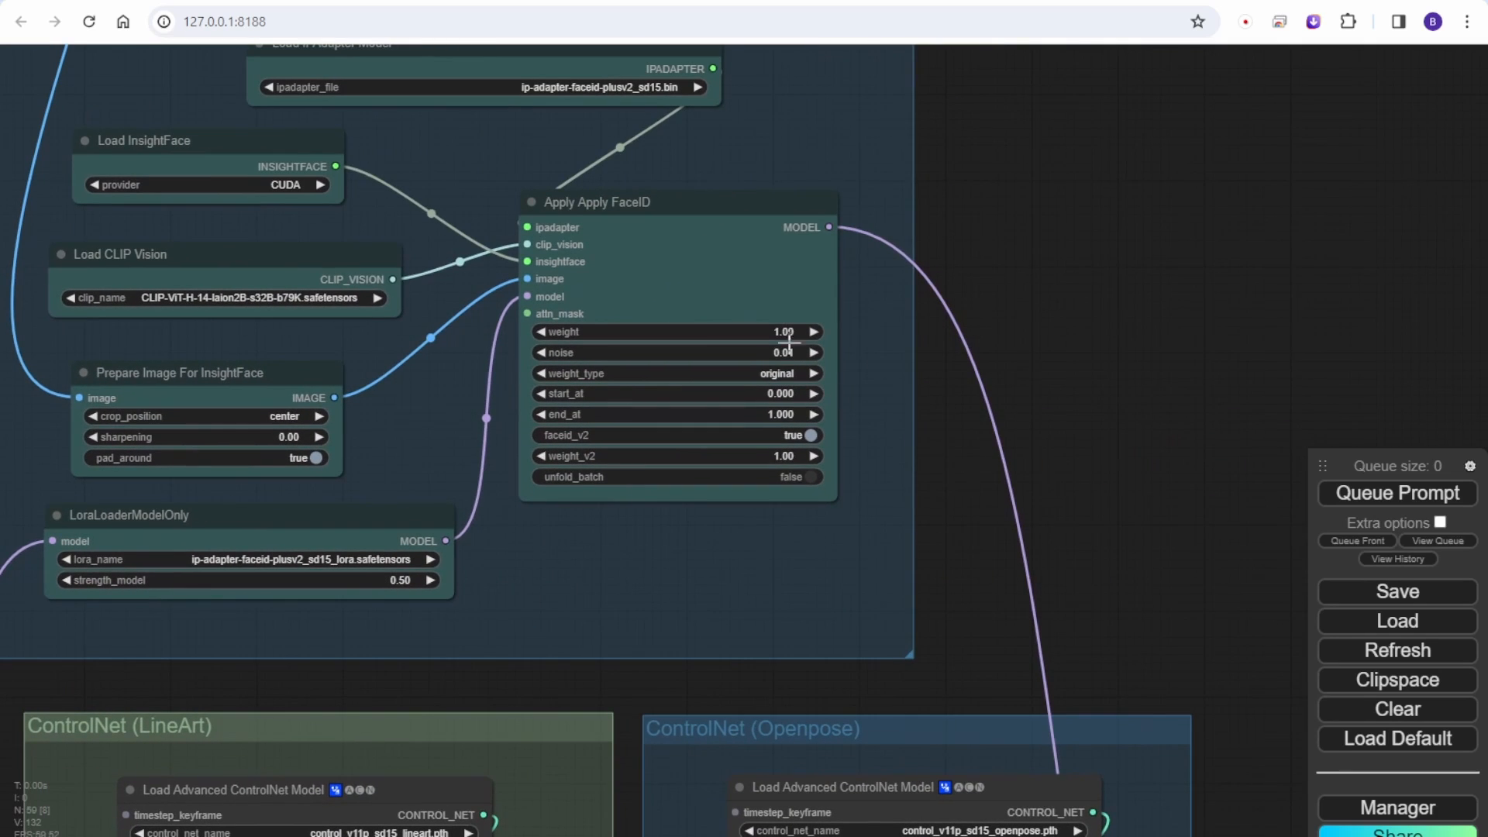
pyautogui.moveTo(669, 398); pyautogui.dragTo(669, 527)
pyautogui.write('0.65')
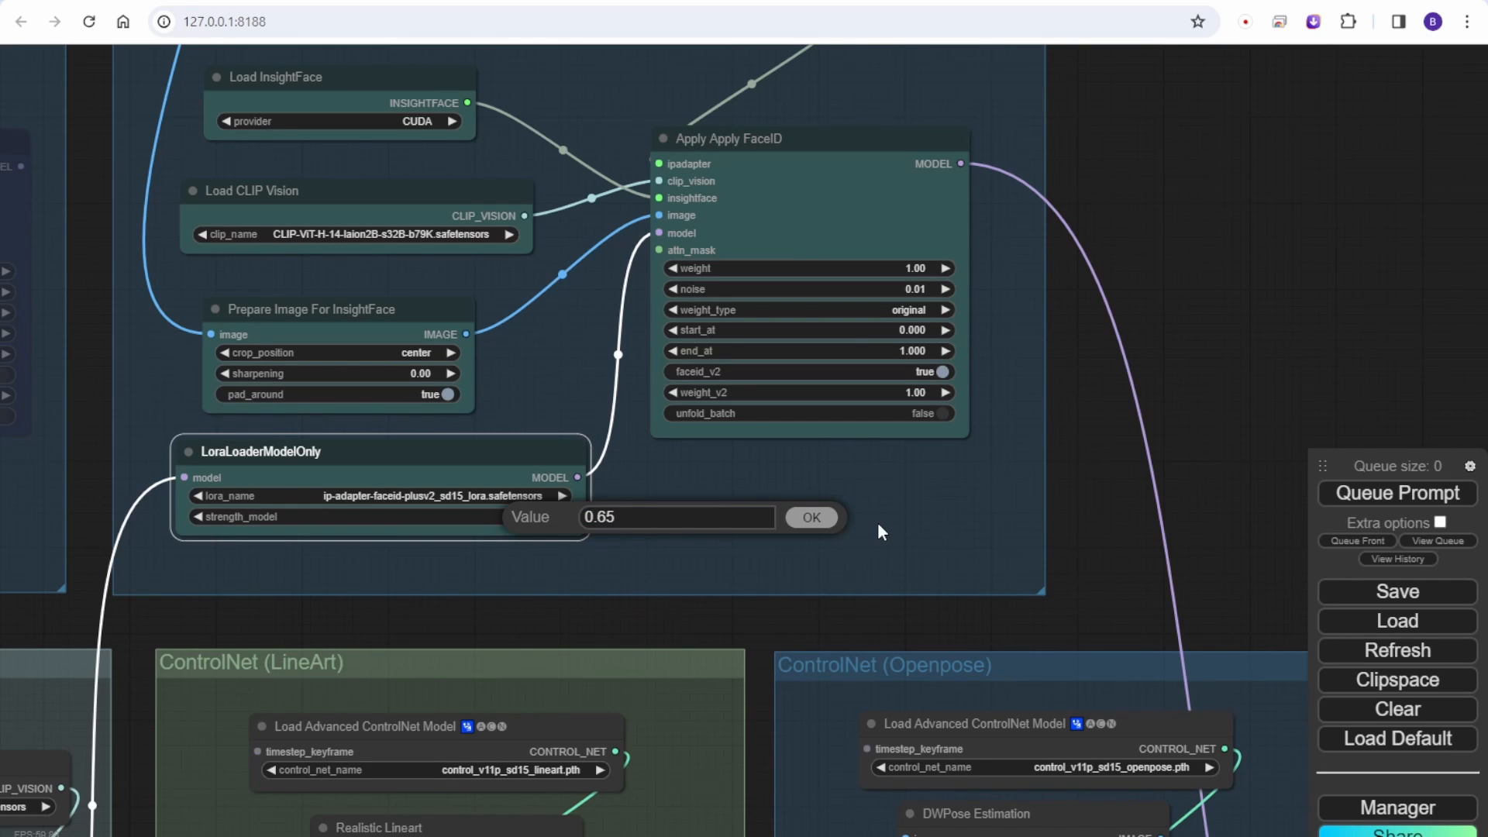
pyautogui.click(809, 517)
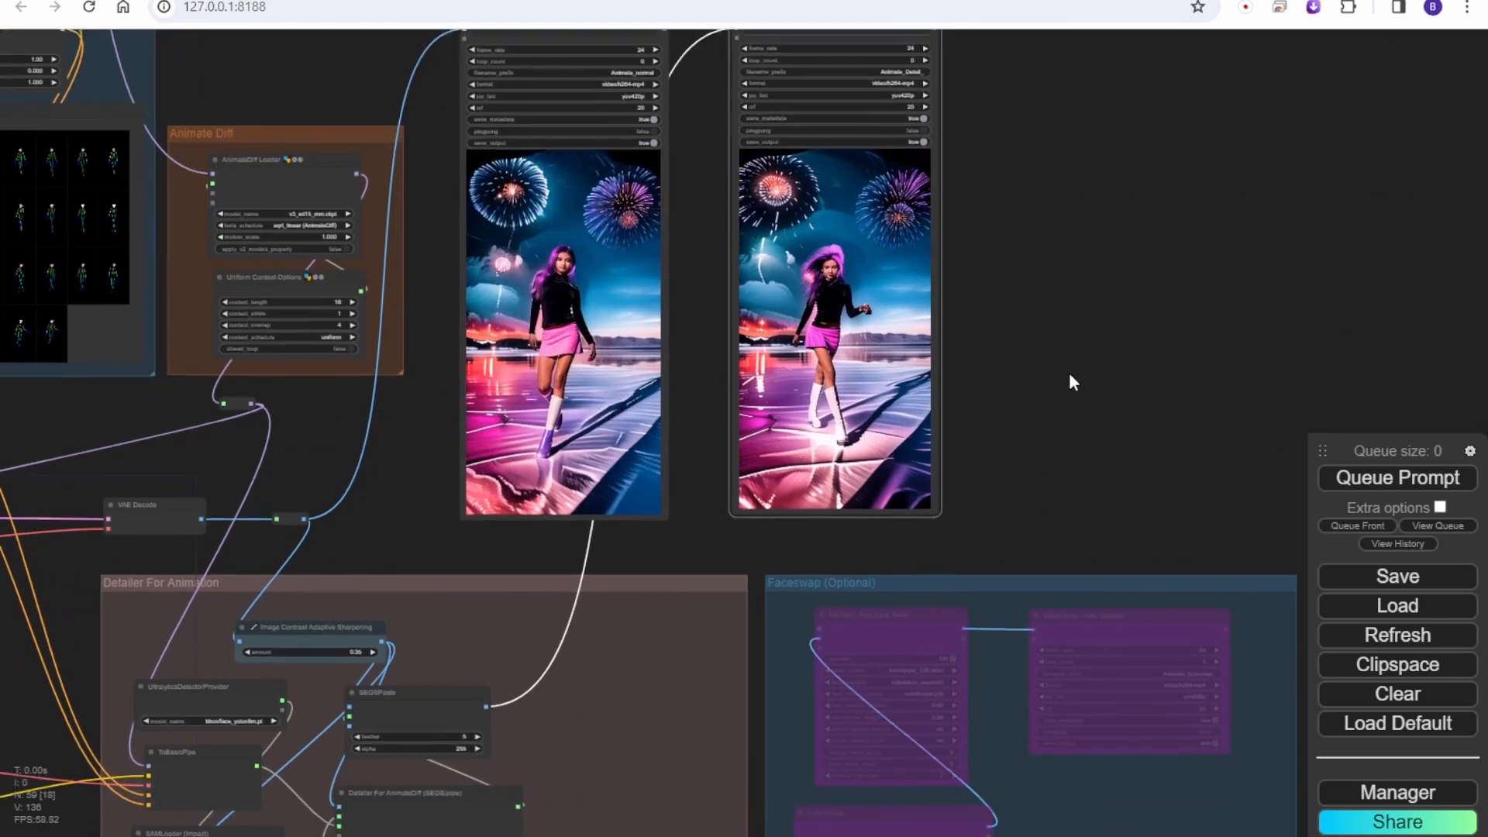
# - Open the After Detailer Video Combine node's context menu and choose an option
pyautogui.rightClick(833, 30)
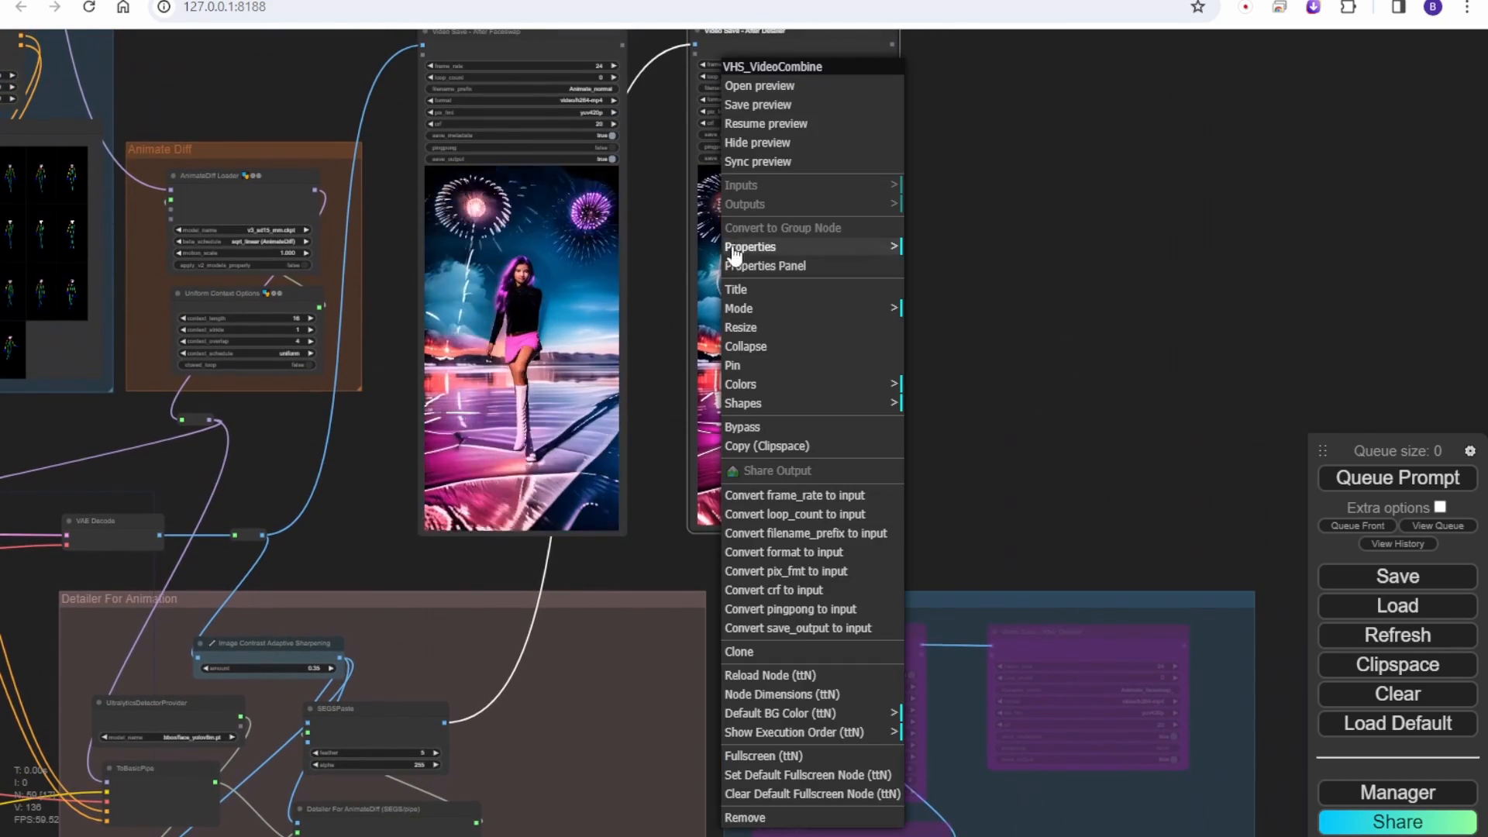
pyautogui.click(952, 281)
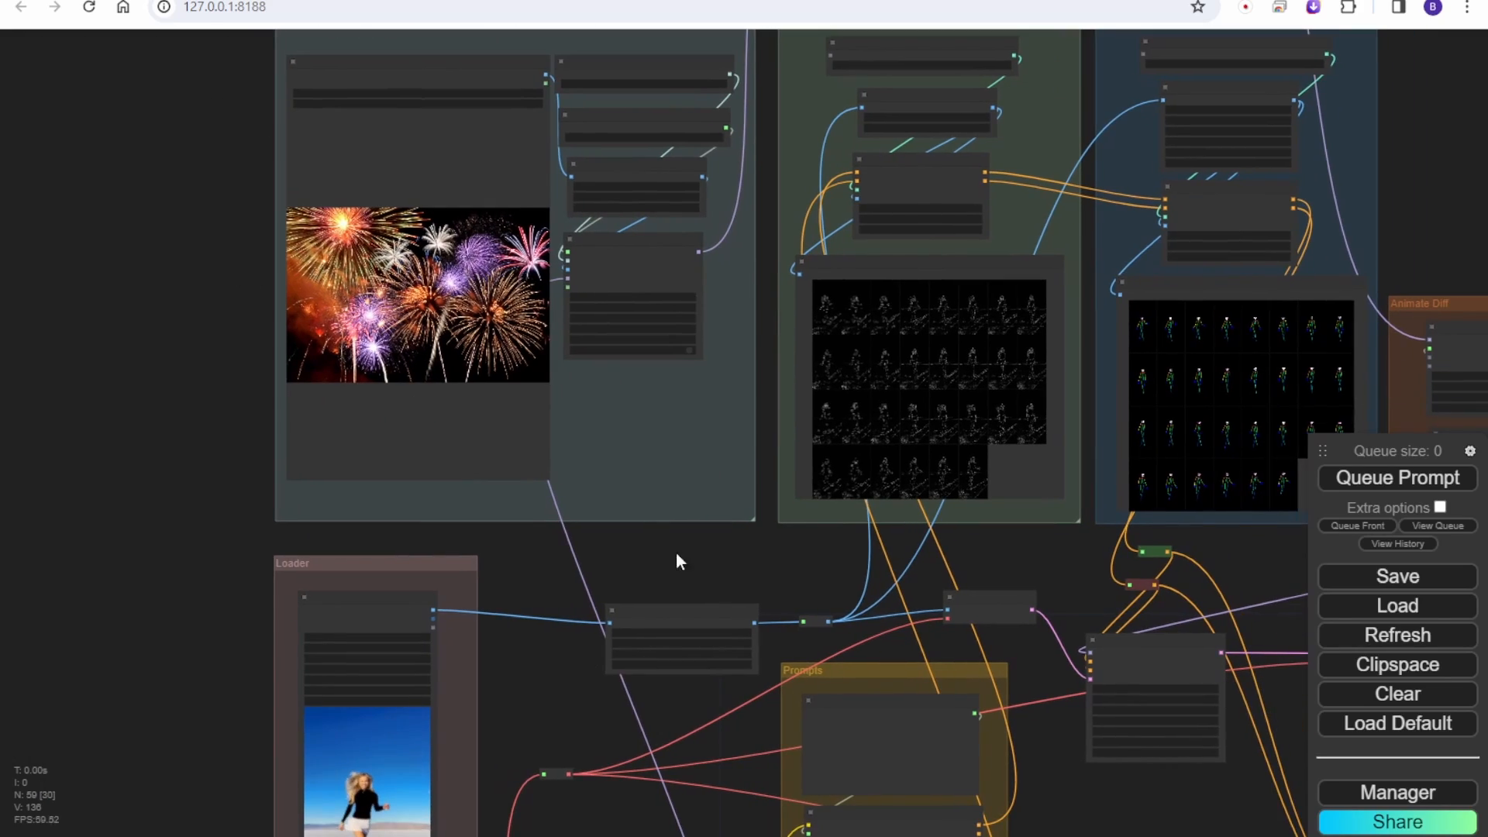
pyautogui.moveTo(803, 580)
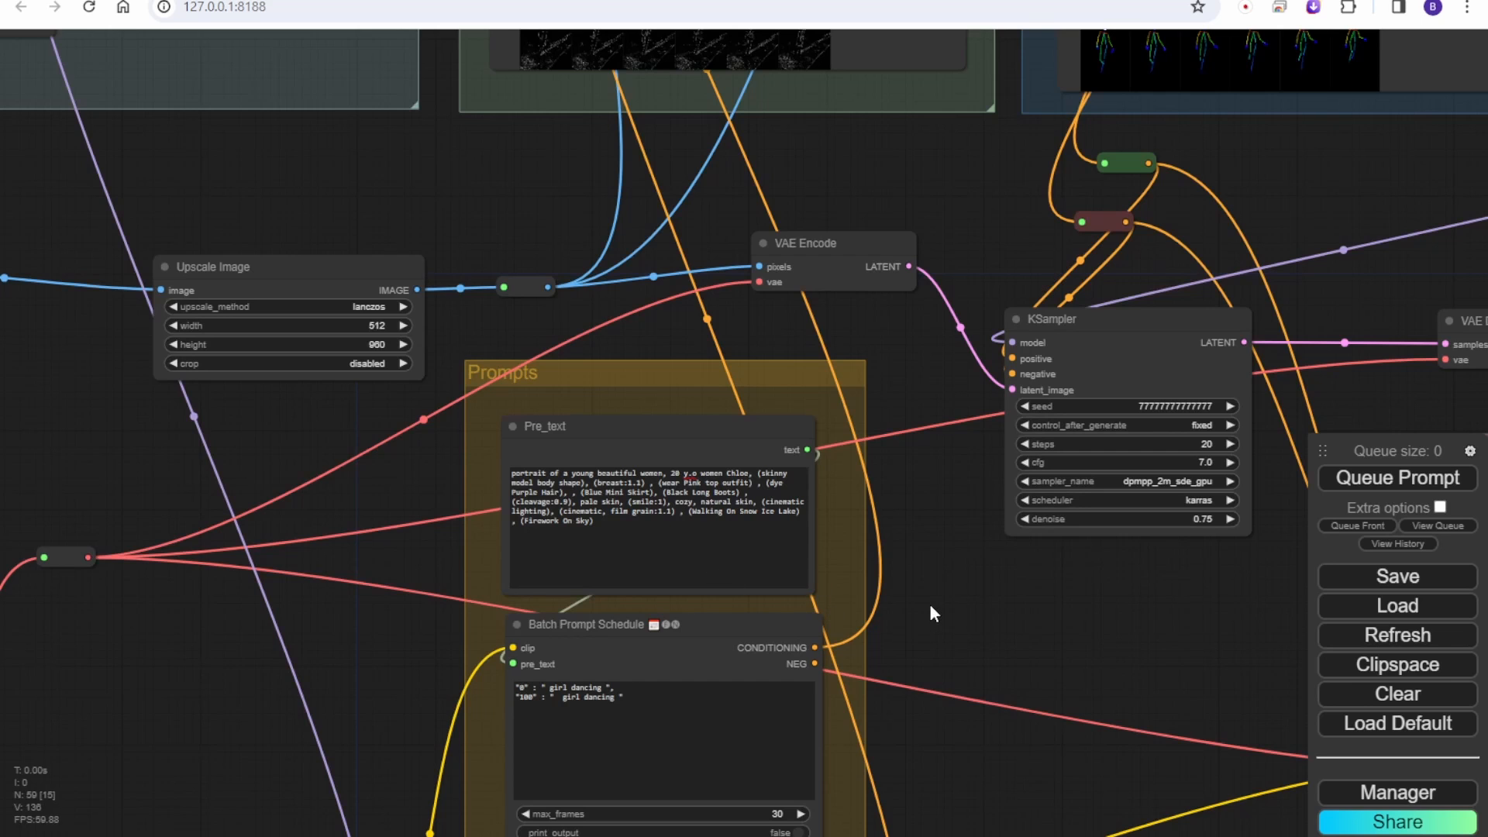
pyautogui.moveTo(446, 541)
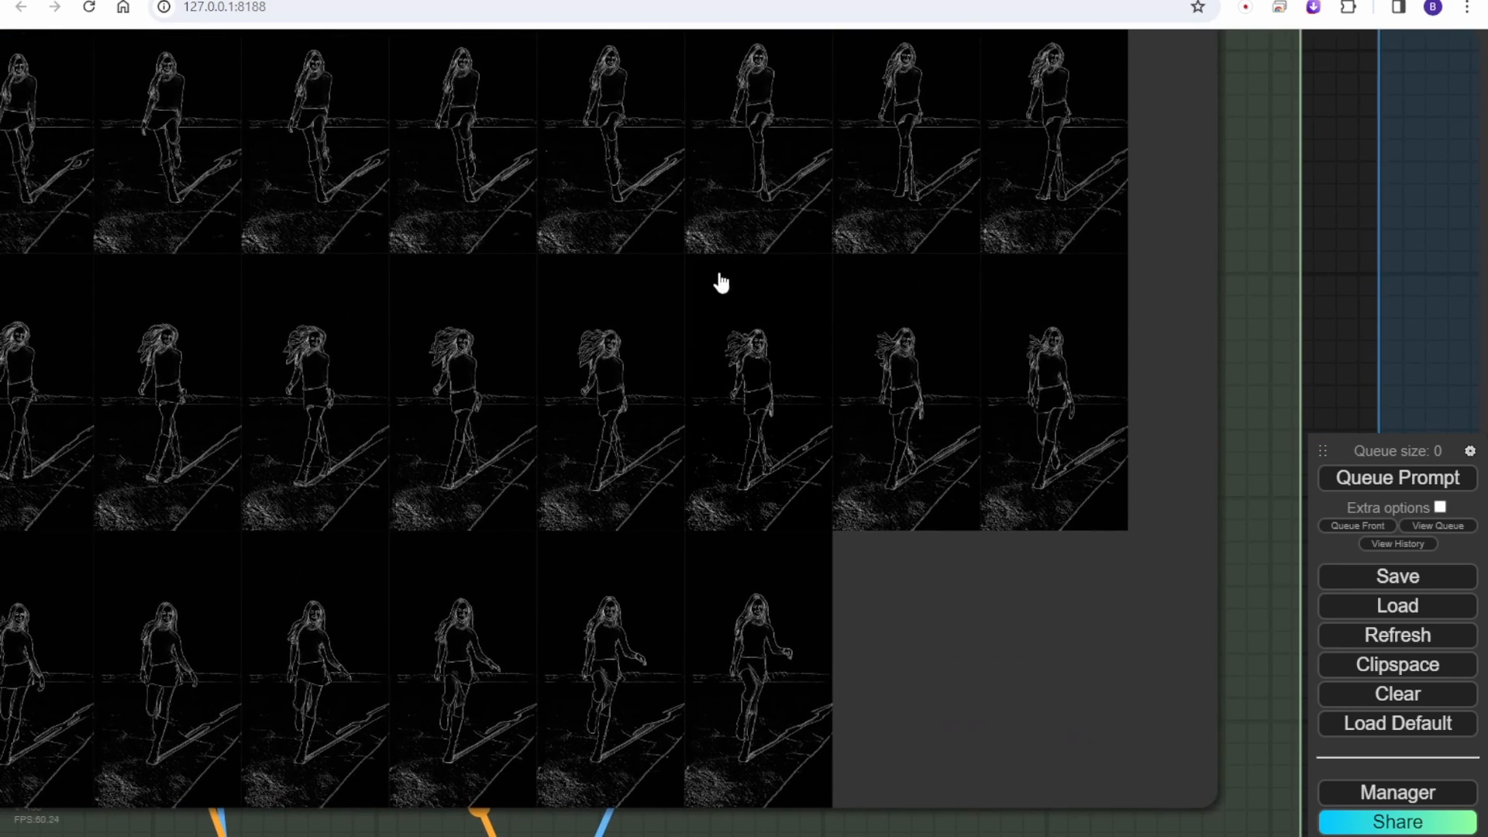
pyautogui.moveTo(1132, 363)
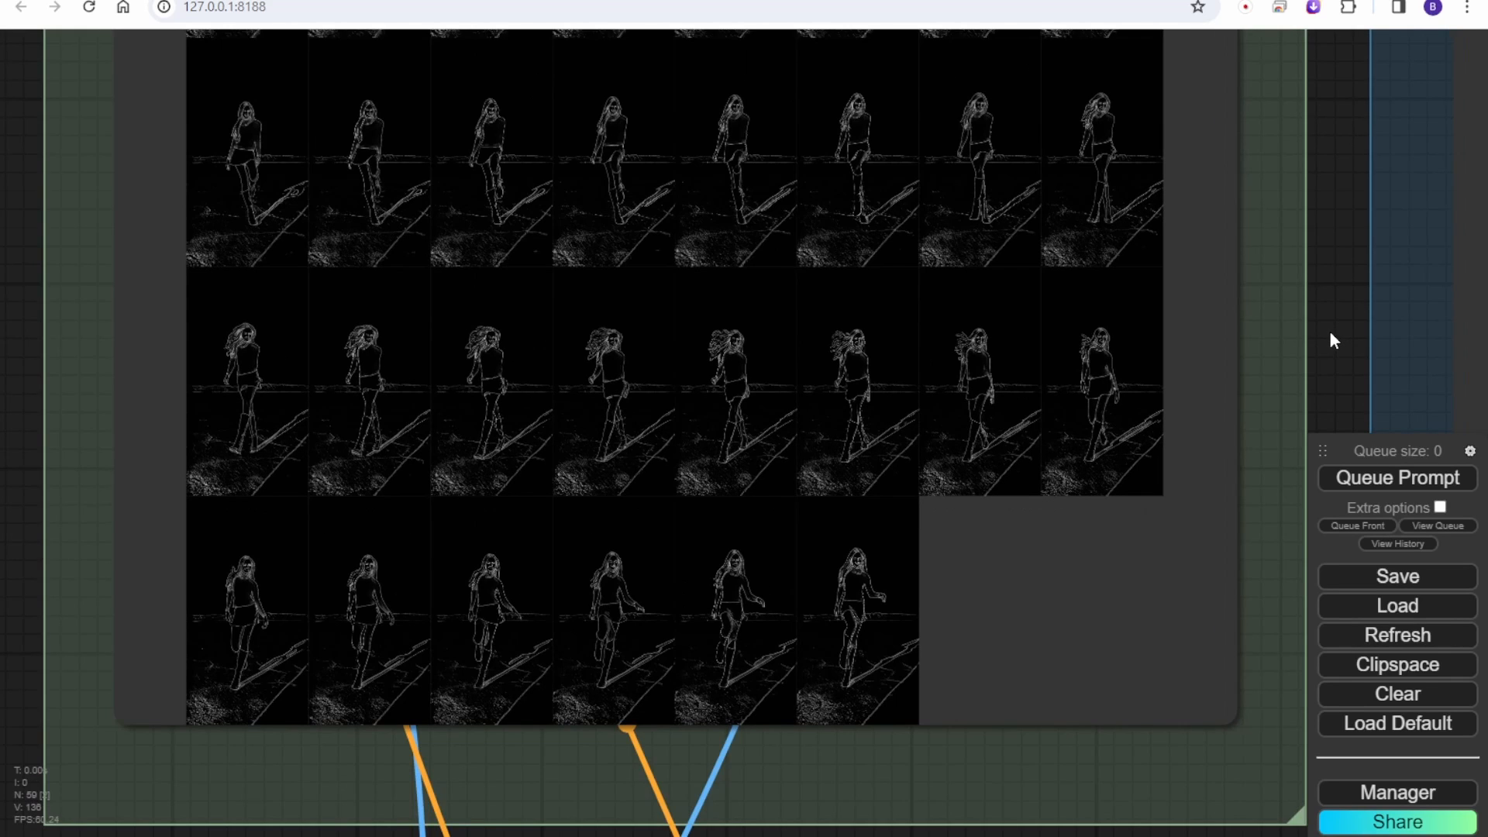
pyautogui.moveTo(1124, 503)
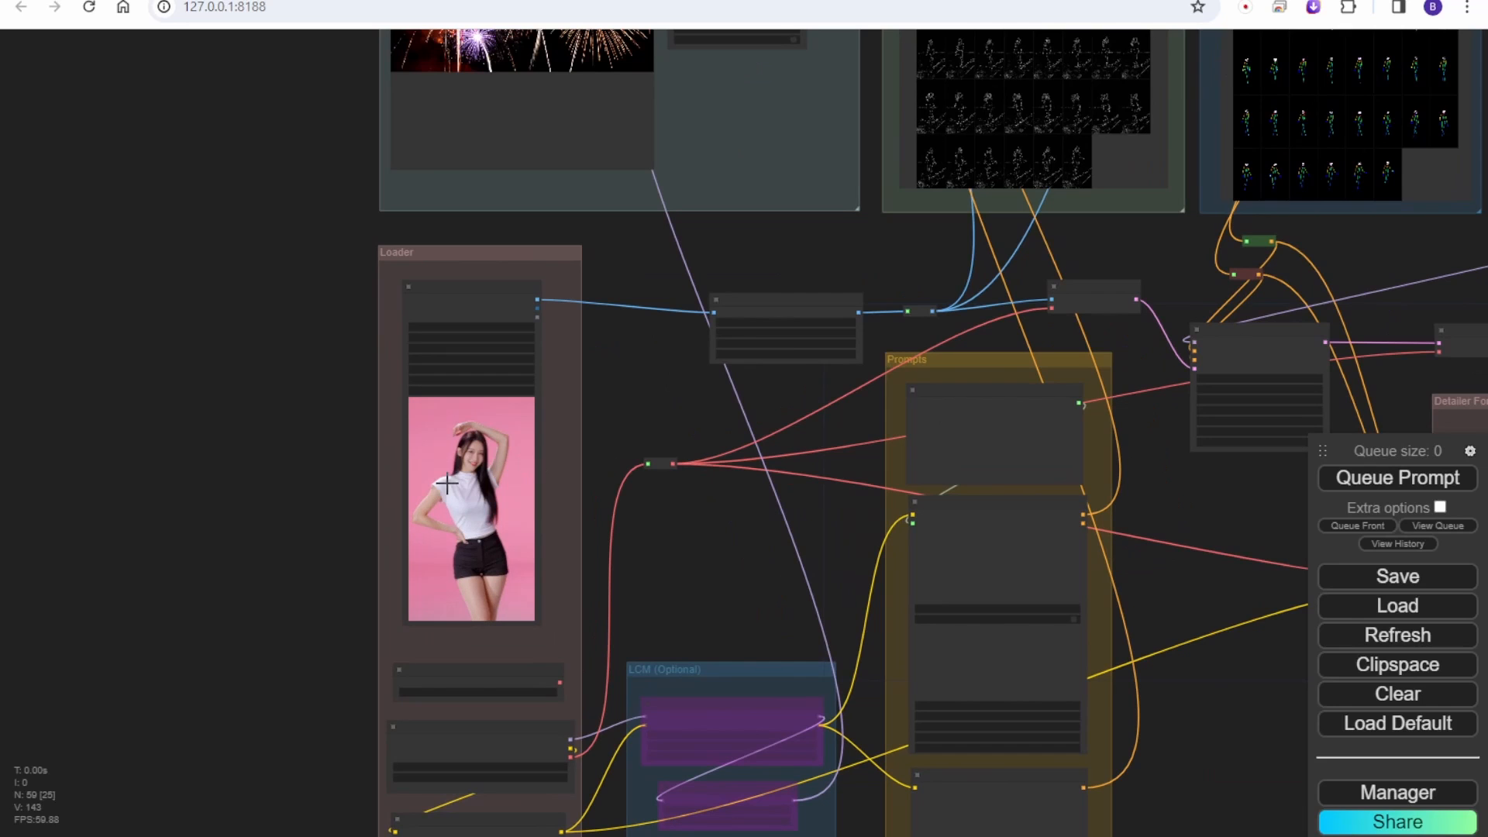
pyautogui.moveTo(672, 588)
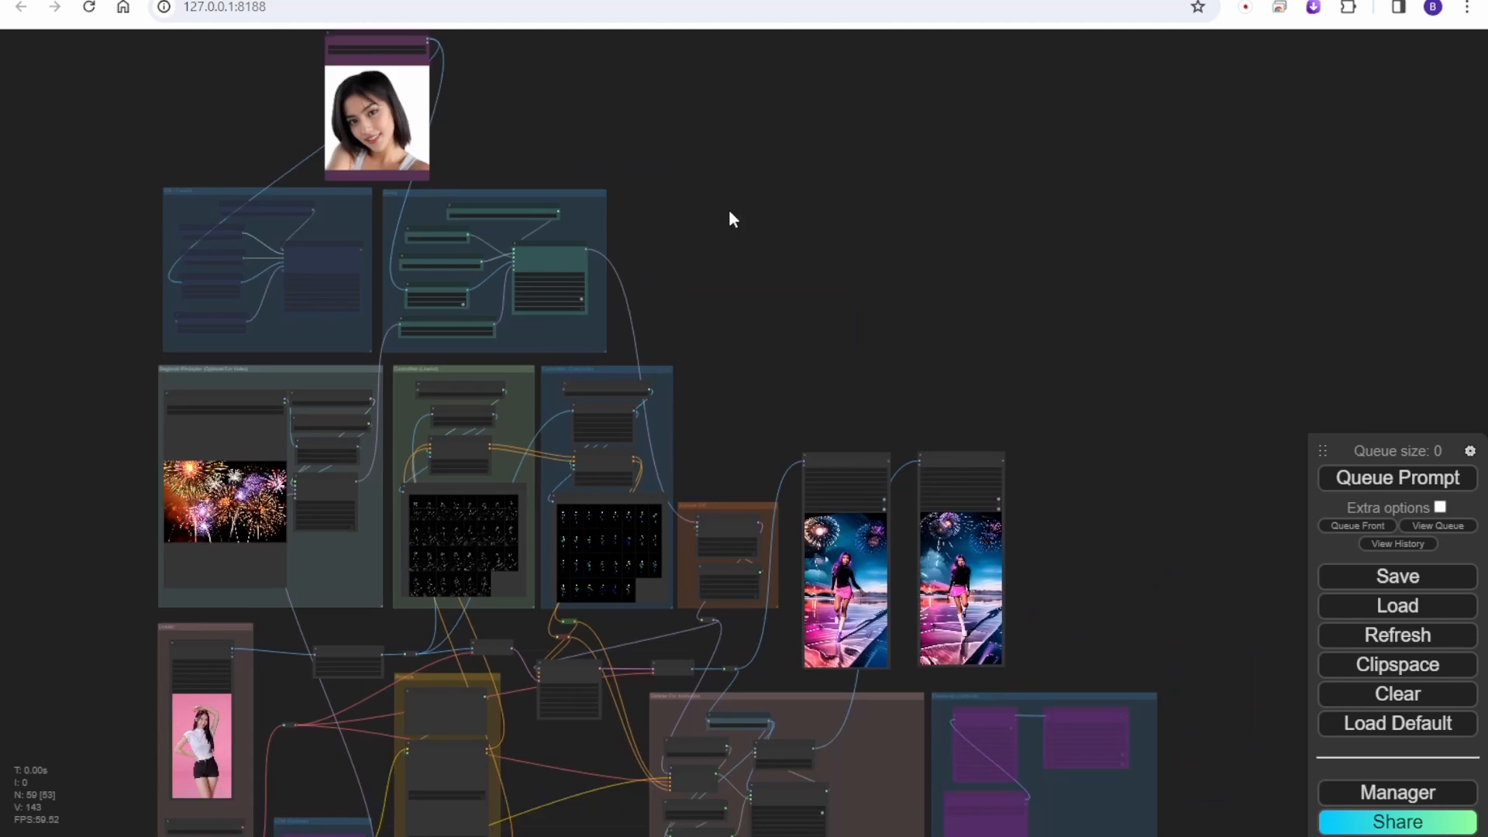
# - Pan the workflow toward the output videos showing the new pink-backdrop clip restyled
pyautogui.moveTo(731, 218); pyautogui.dragTo(720, 304)
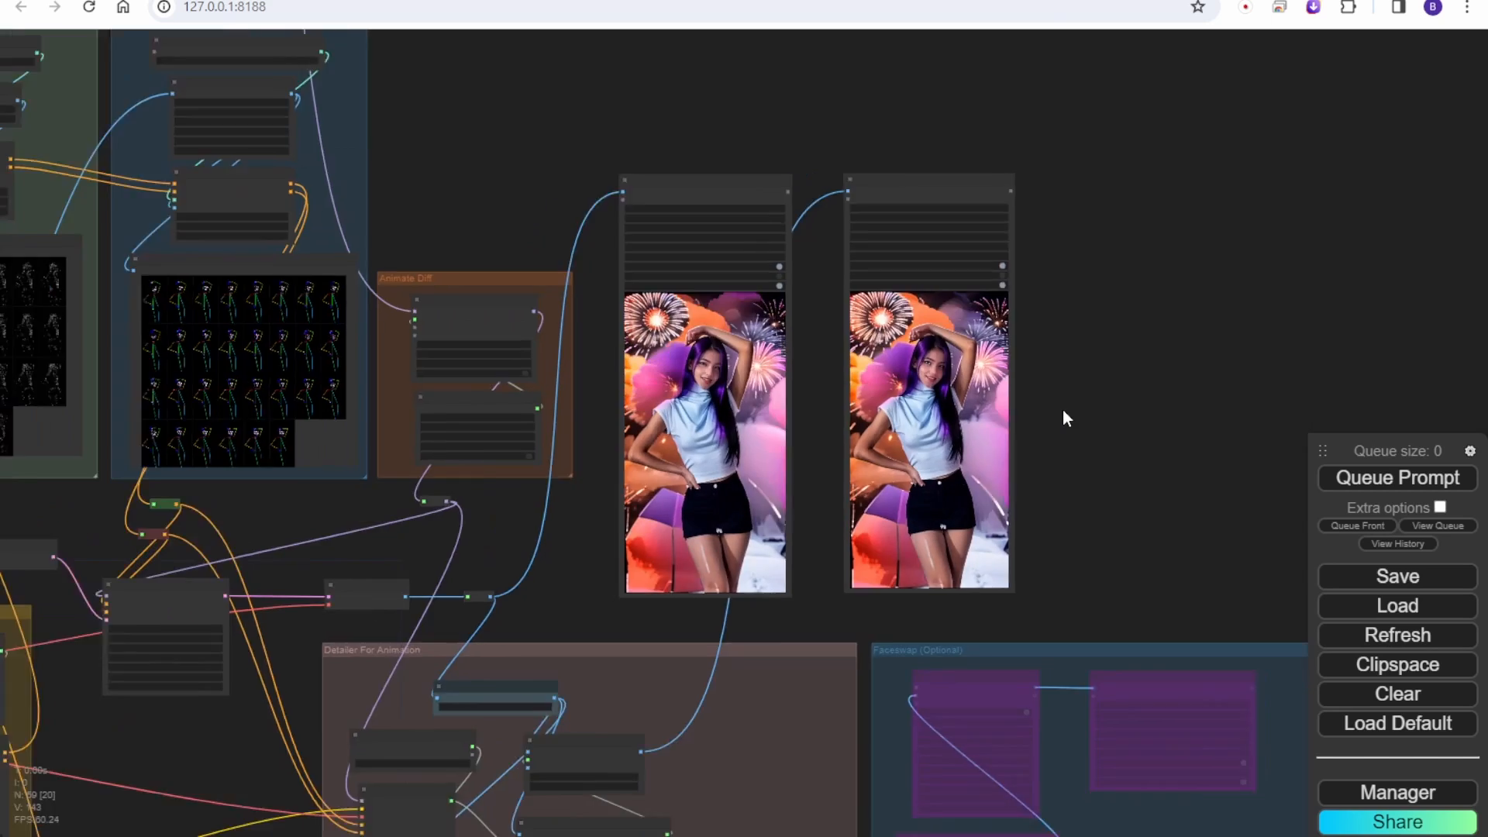
# - Review the Pre_text prompt and sampler settings (20 steps, CFG 7.0, denoise 0.75), then pan back out
pyautogui.moveTo(1063, 417); pyautogui.dragTo(934, 324)
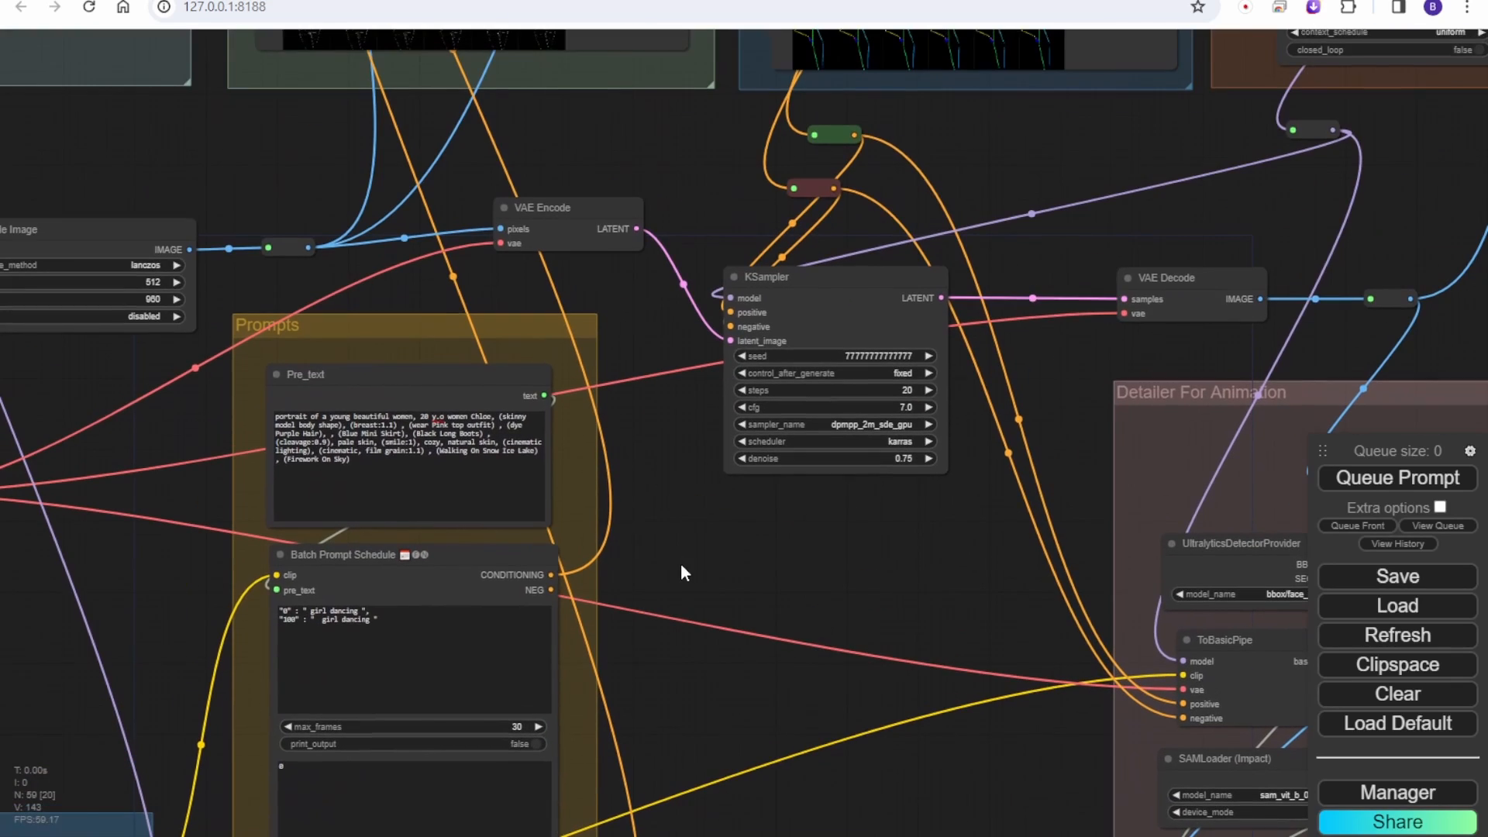
pyautogui.moveTo(779, 554)
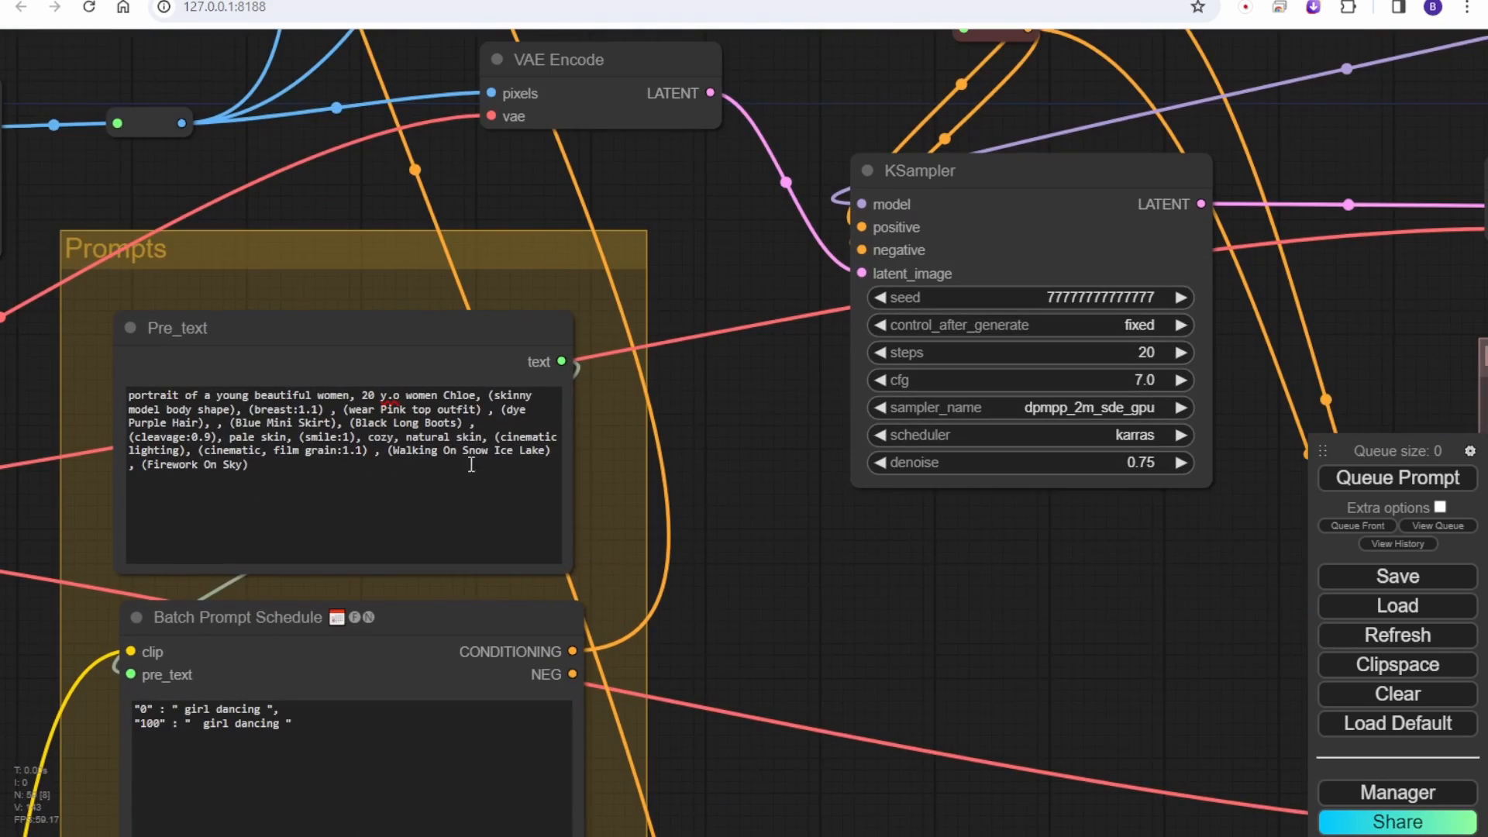
pyautogui.doubleClick(466, 449)
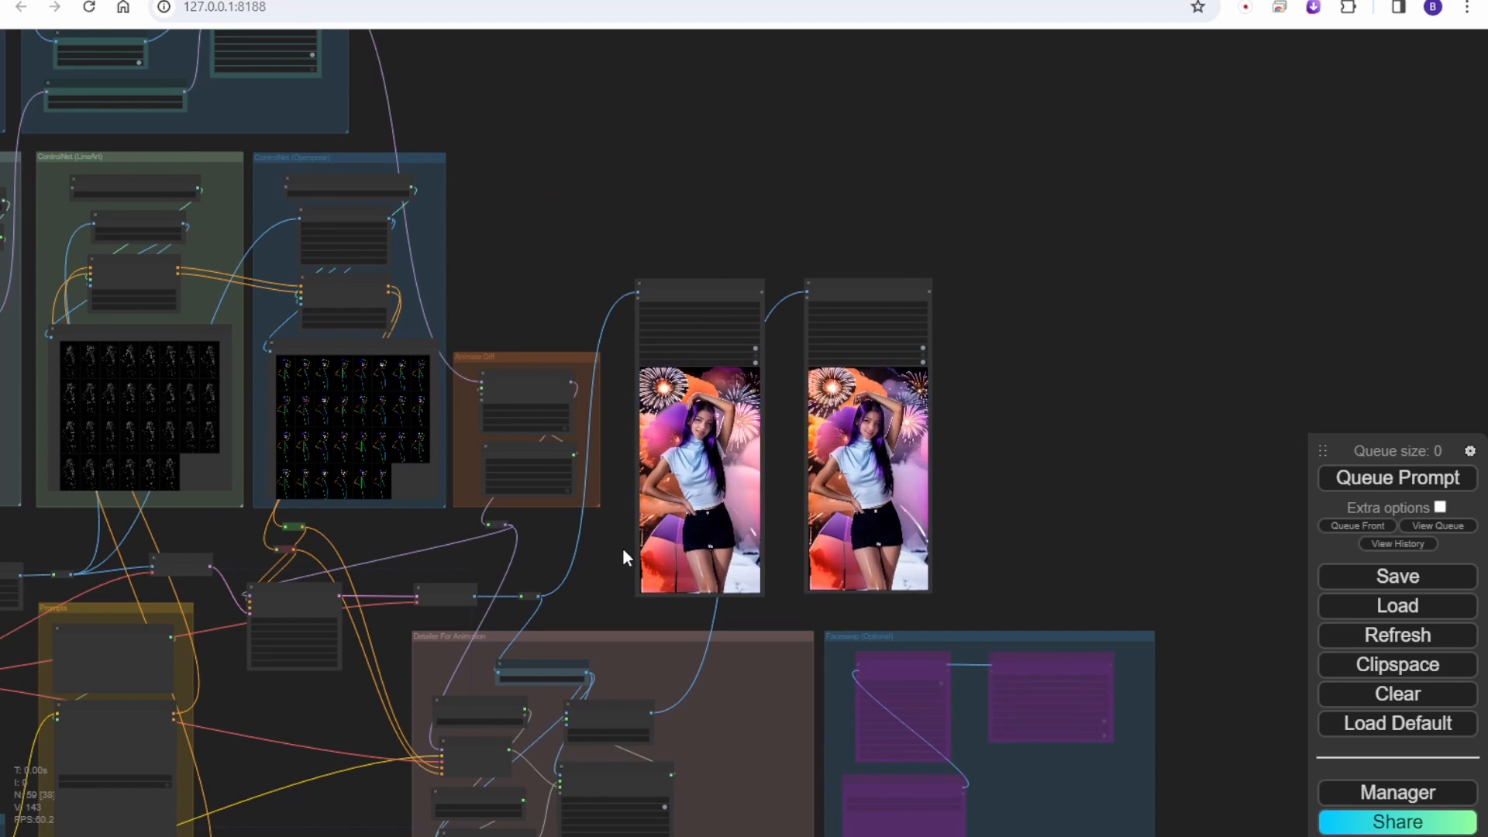
pyautogui.moveTo(623, 557); pyautogui.dragTo(1015, 288)
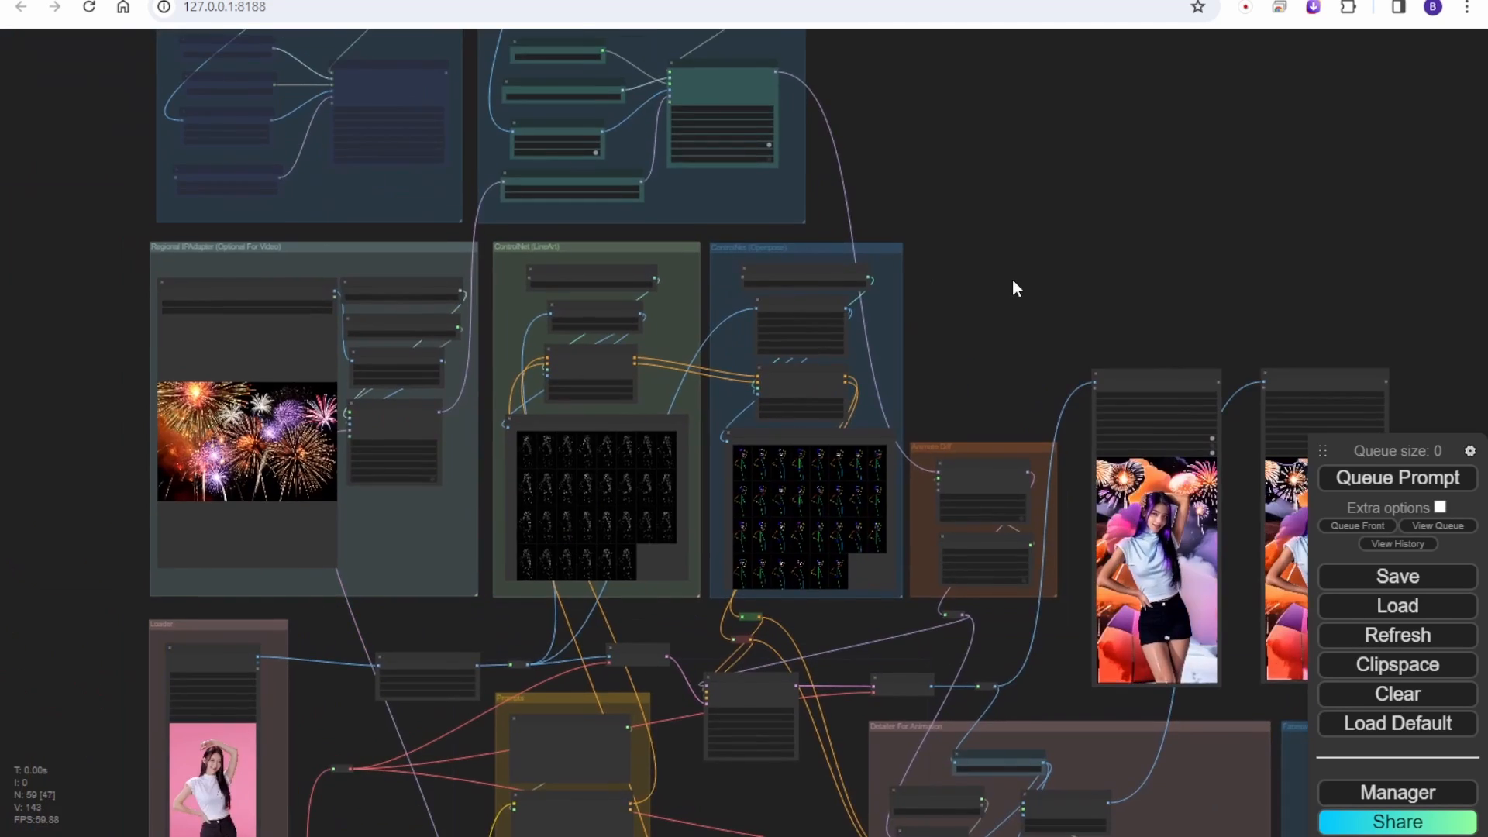